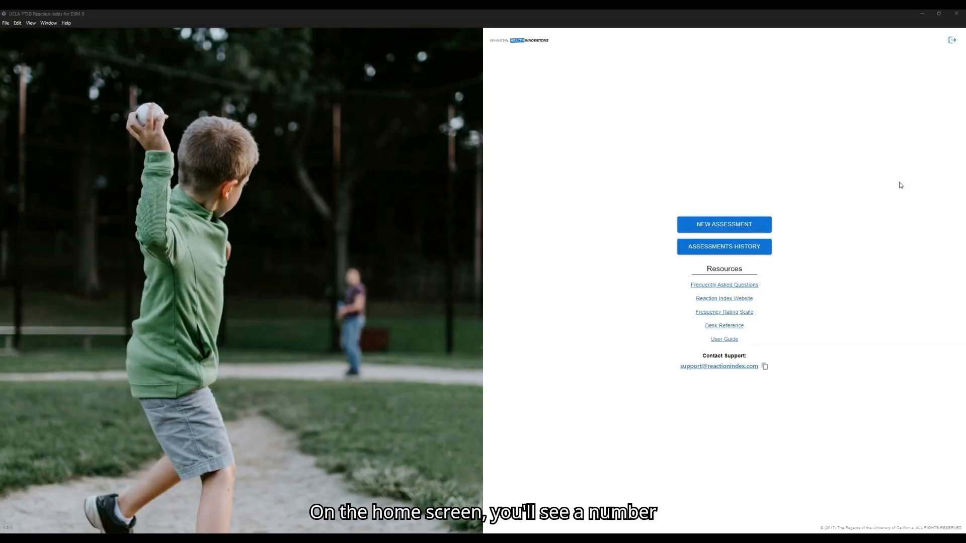
{"action": "mouse_move", "coordinate": [729, 278]}
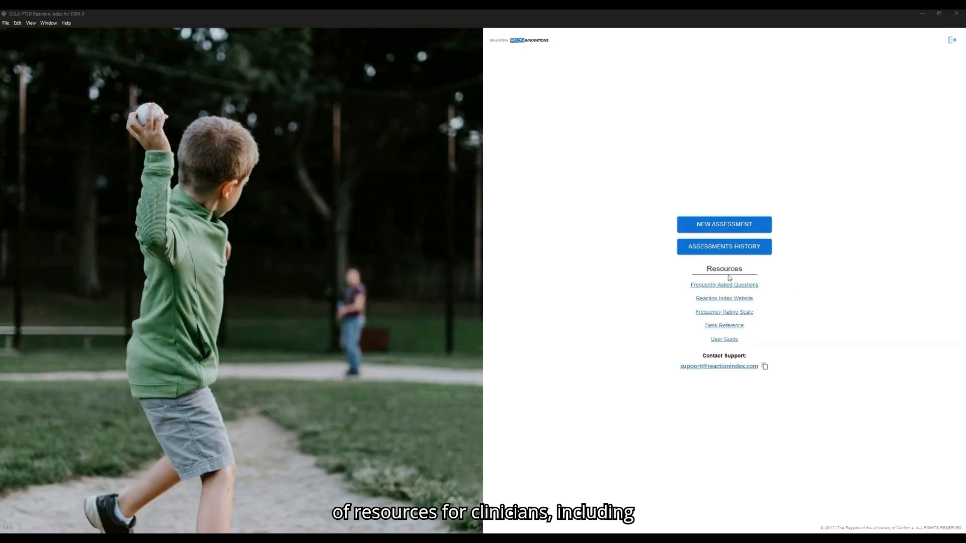
{"action": "mouse_move", "coordinate": [726, 342]}
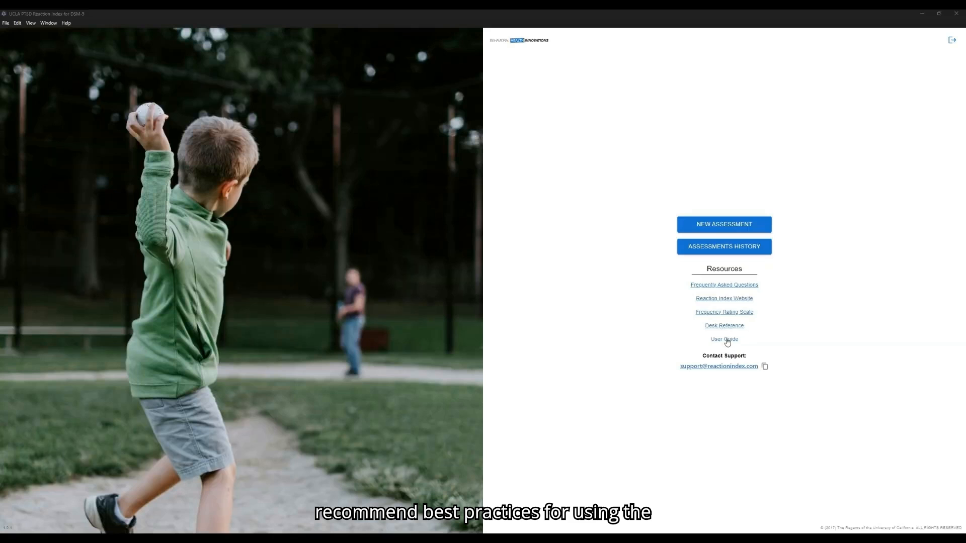
{"action": "mouse_move", "coordinate": [705, 152]}
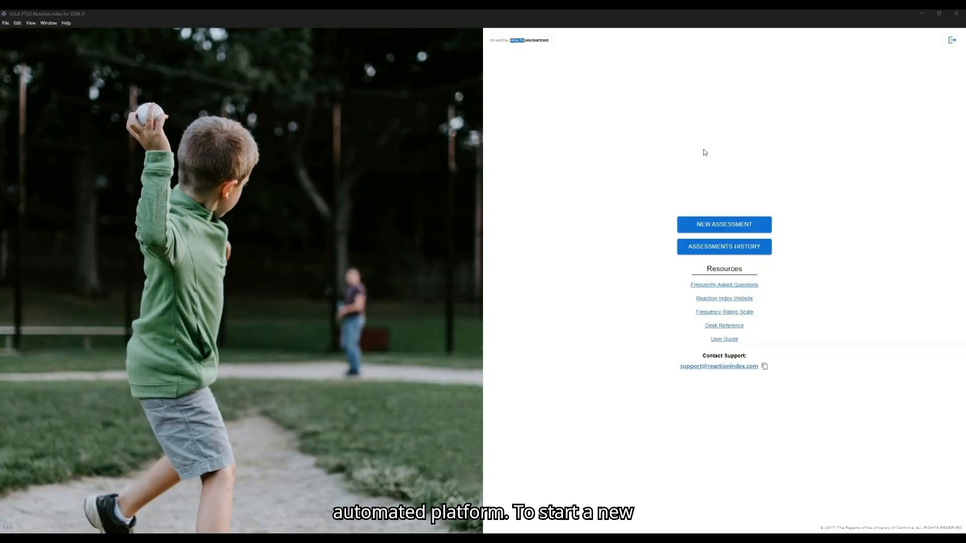
{"action": "mouse_move", "coordinate": [729, 231]}
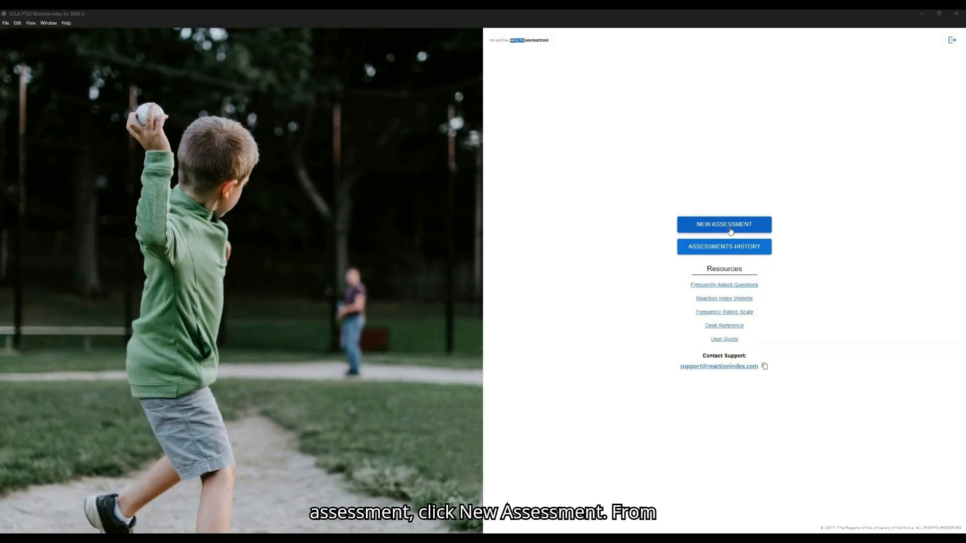
Start a new assessment and search 'smith' to pick the existing 12-year-old patient
{"action": "left_click", "coordinate": [724, 225]}
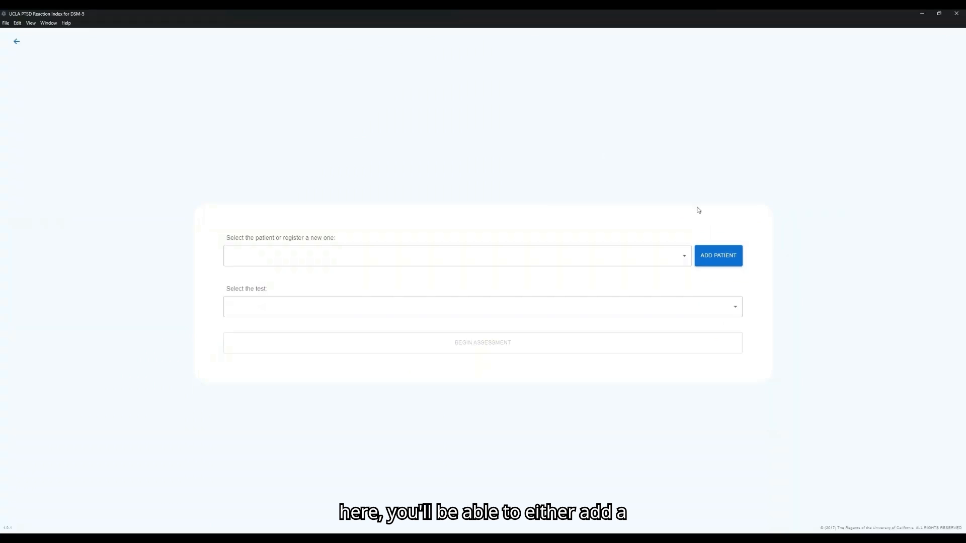
{"action": "left_click", "coordinate": [718, 255]}
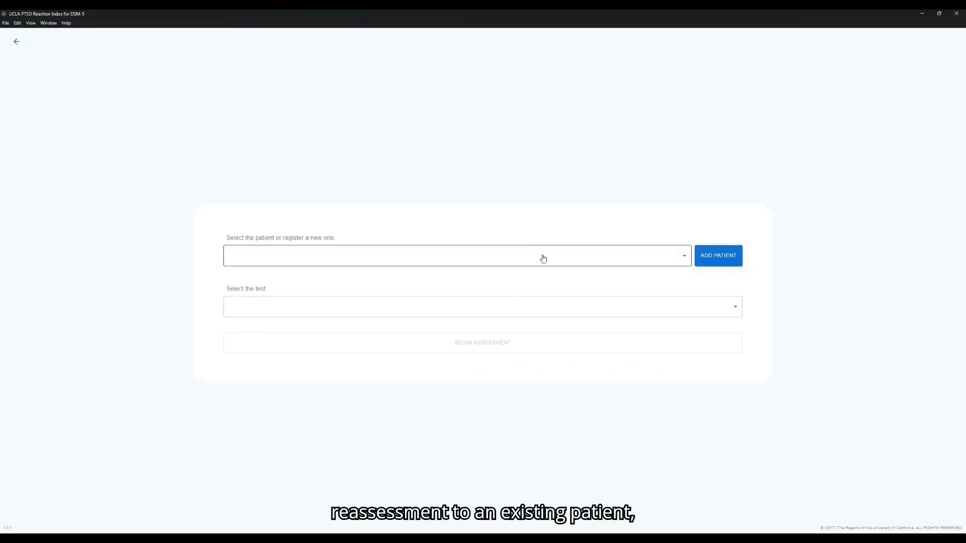
{"action": "type", "text": "smith, Jane (Age: 12, DOB: 2013-07-25"}
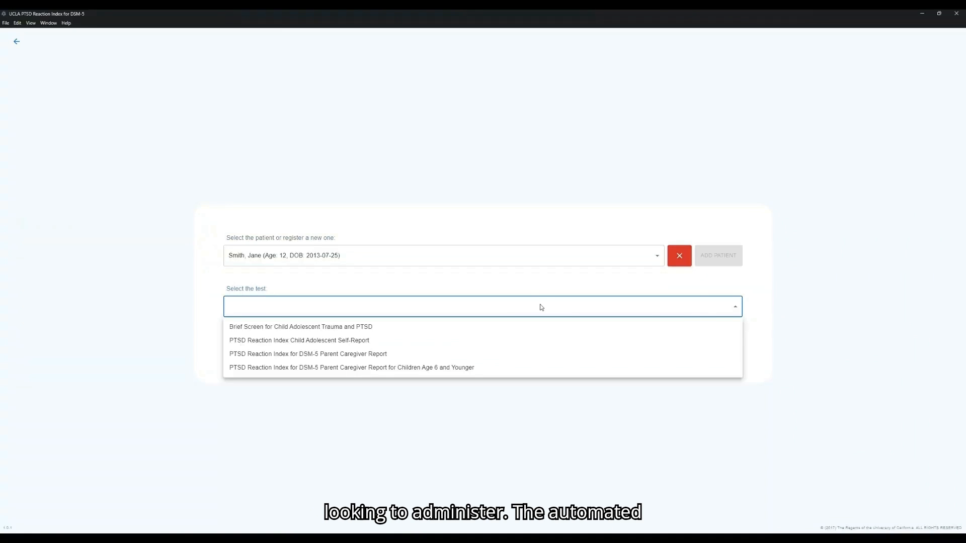
{"action": "mouse_move", "coordinate": [394, 333]}
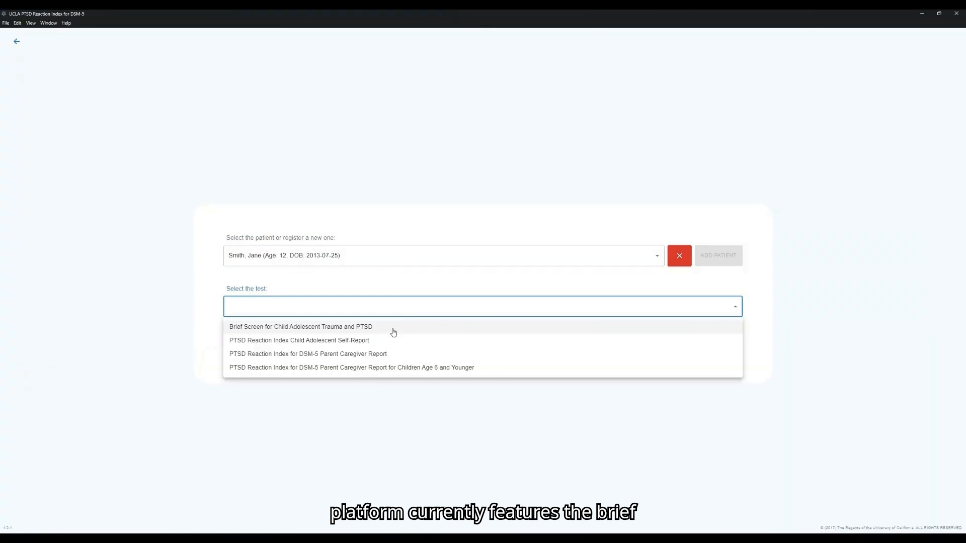
{"action": "mouse_move", "coordinate": [405, 368]}
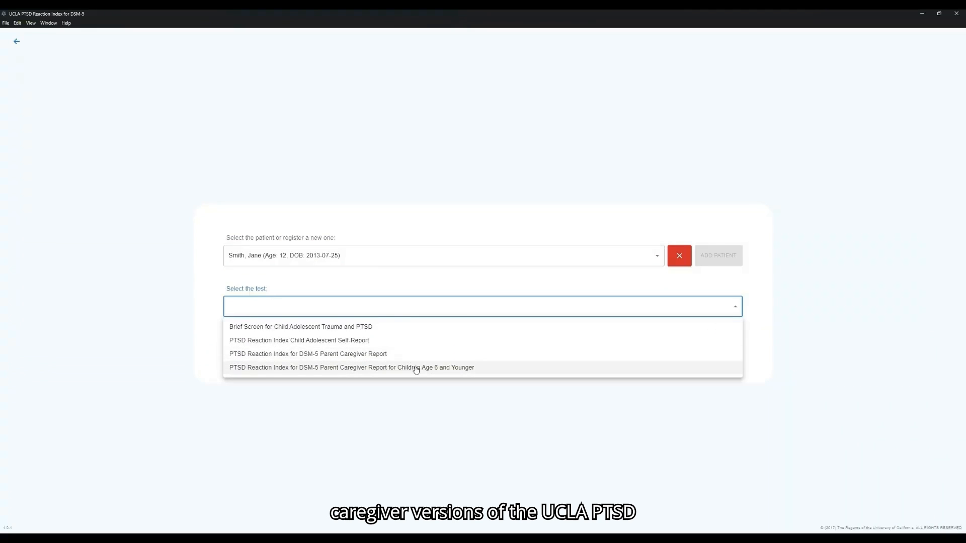
{"action": "mouse_move", "coordinate": [416, 353]}
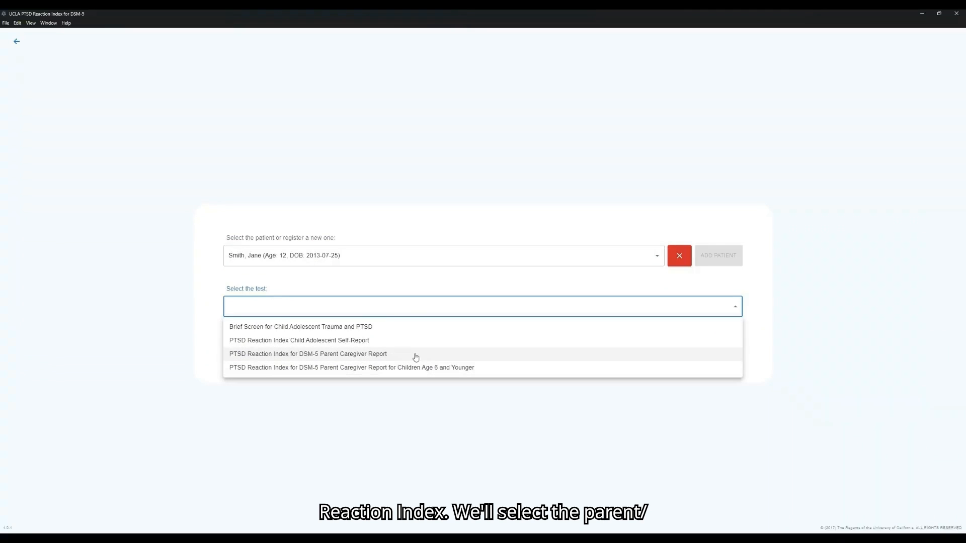
Choose the Parent Caregiver Report test, with respondent 'Name' and relationship Teacher
{"action": "left_click", "coordinate": [308, 353]}
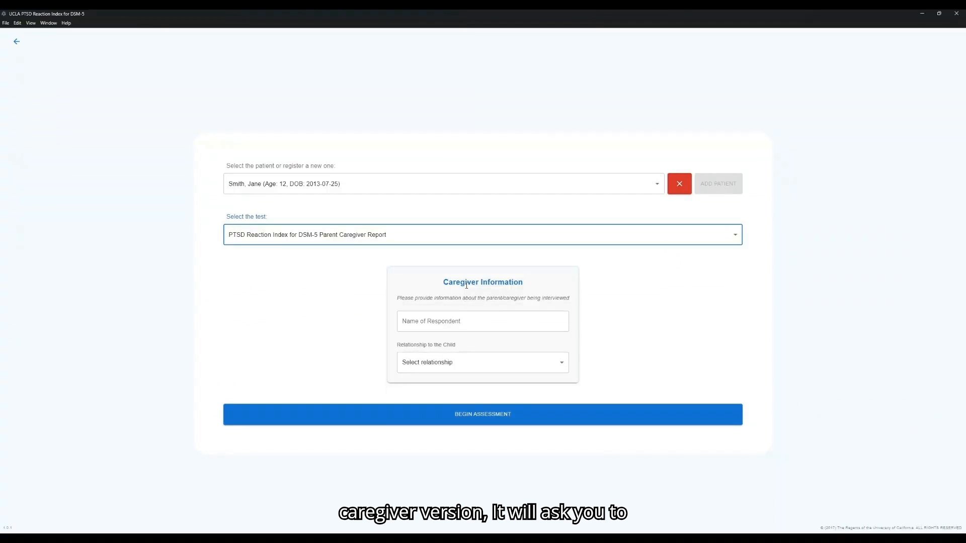
{"action": "left_click", "coordinate": [483, 321]}
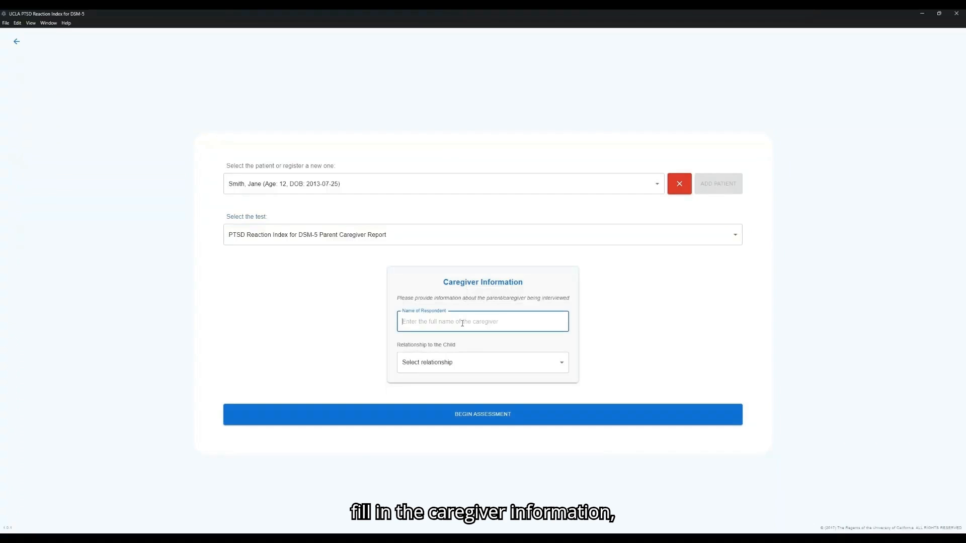
{"action": "type", "text": "Name"}
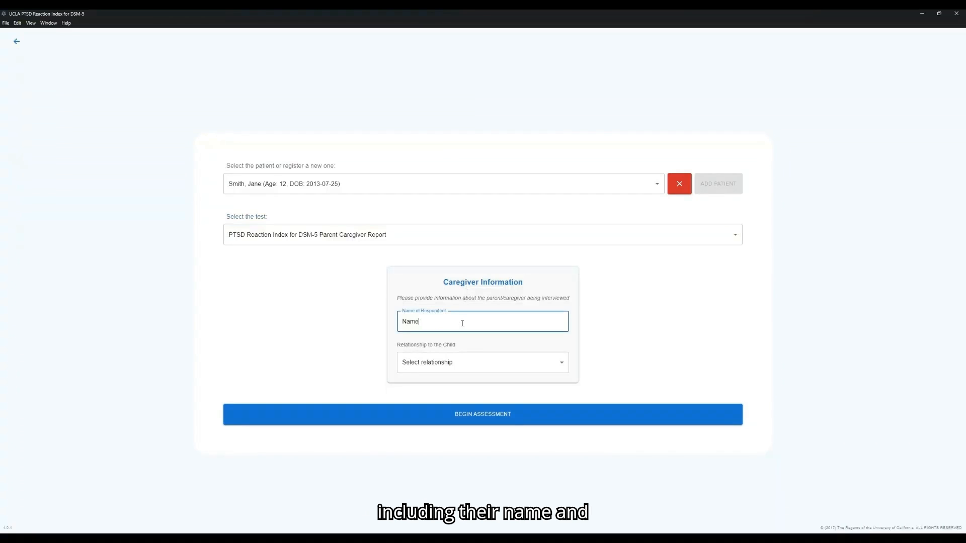
{"action": "left_click", "coordinate": [482, 363]}
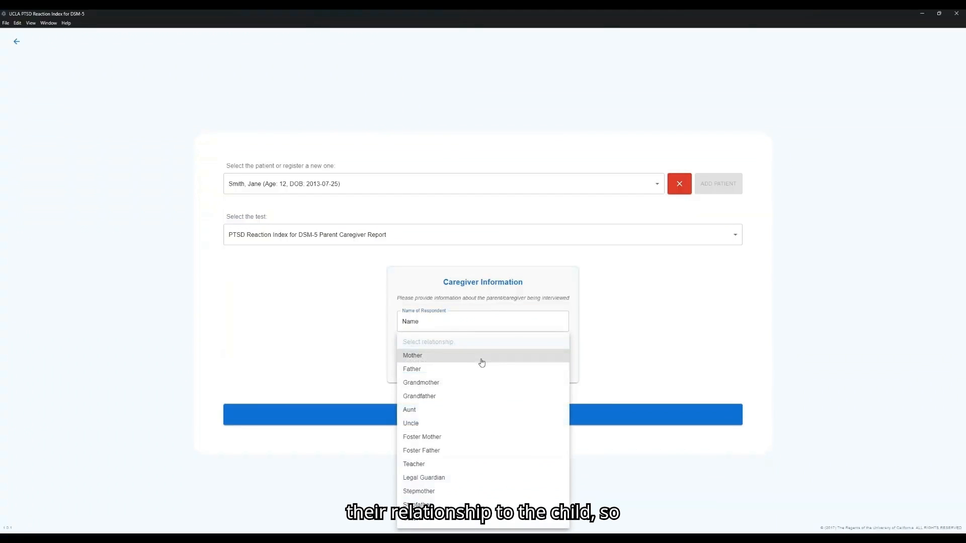
{"action": "mouse_move", "coordinate": [442, 425]}
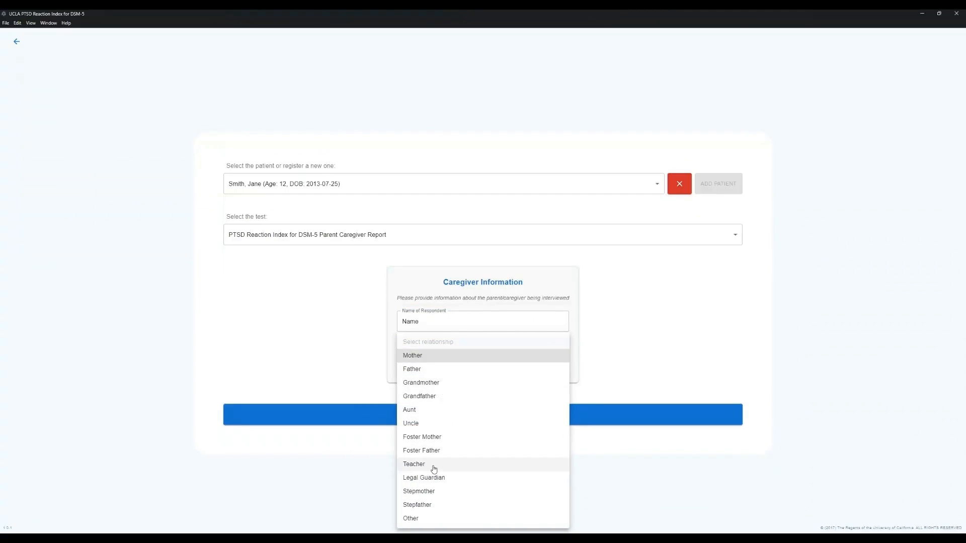
{"action": "left_click", "coordinate": [414, 464]}
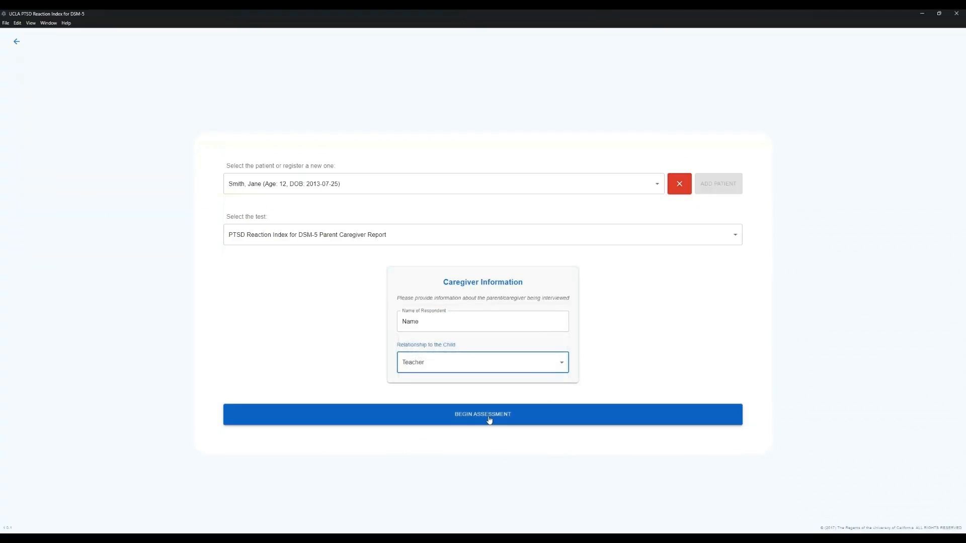
Begin the Parent Caregiver assessment and choose Update for the prior trauma history
{"action": "left_click", "coordinate": [482, 414]}
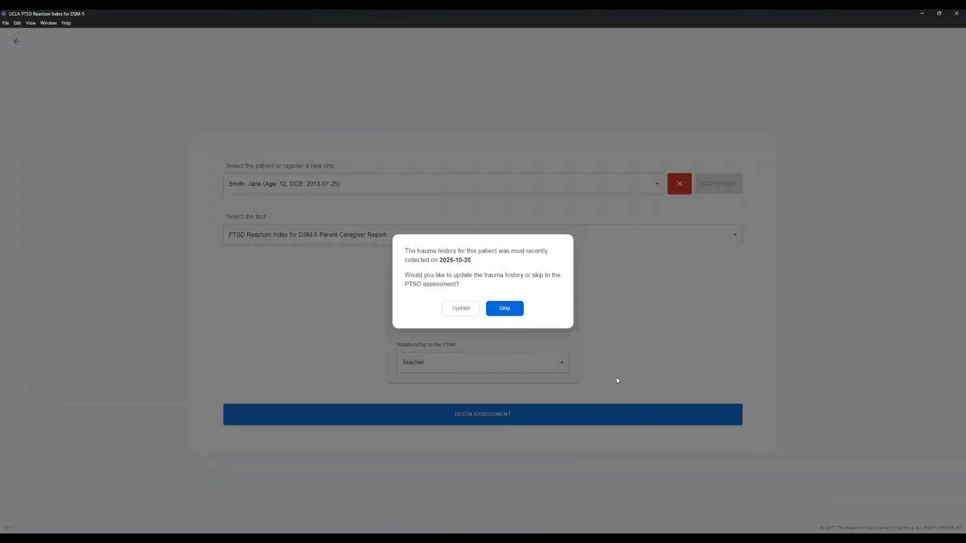
{"action": "mouse_move", "coordinate": [469, 337]}
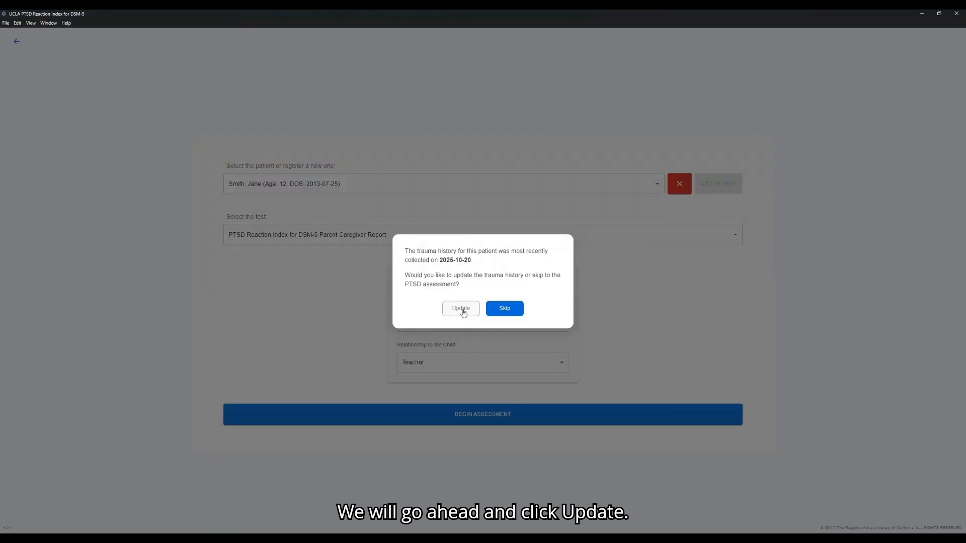
{"action": "left_click", "coordinate": [460, 308]}
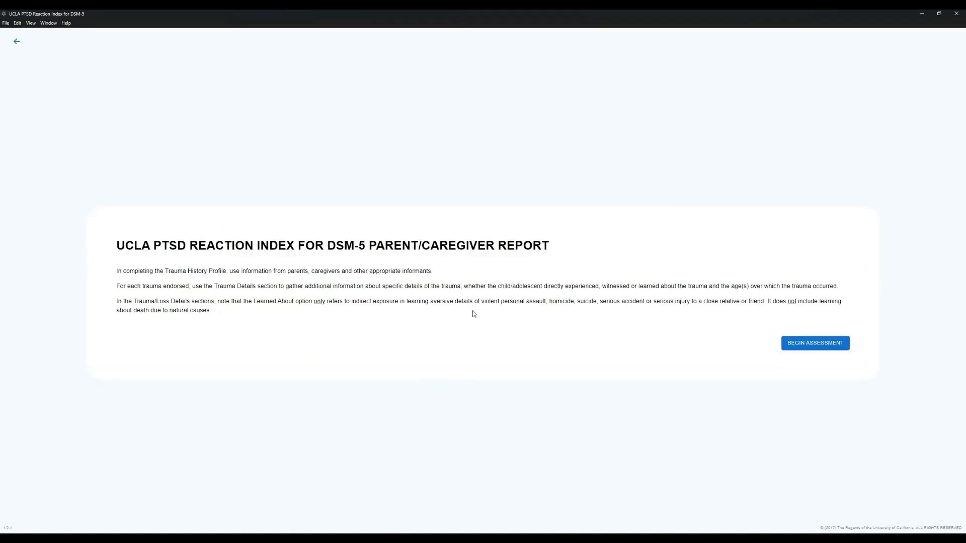
{"action": "mouse_move", "coordinate": [652, 324]}
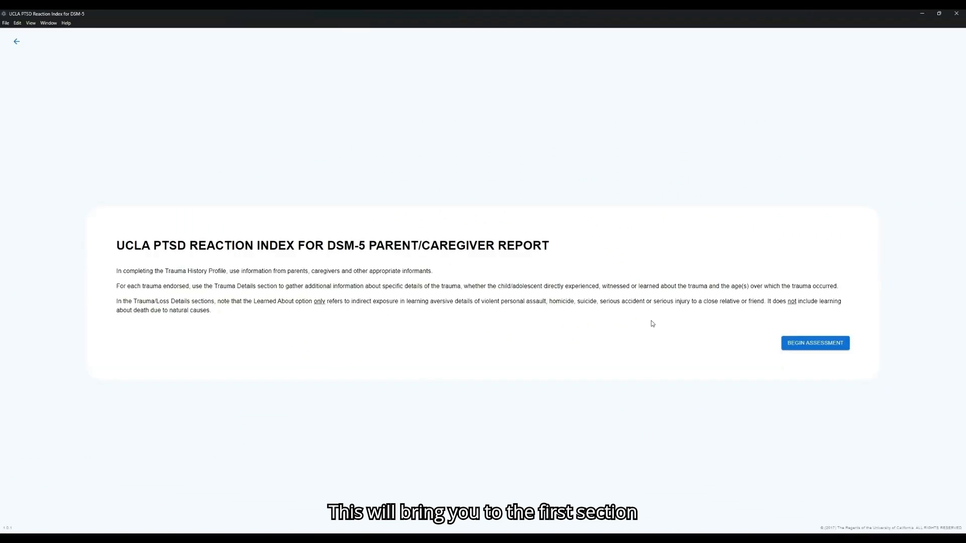
{"action": "mouse_move", "coordinate": [730, 343]}
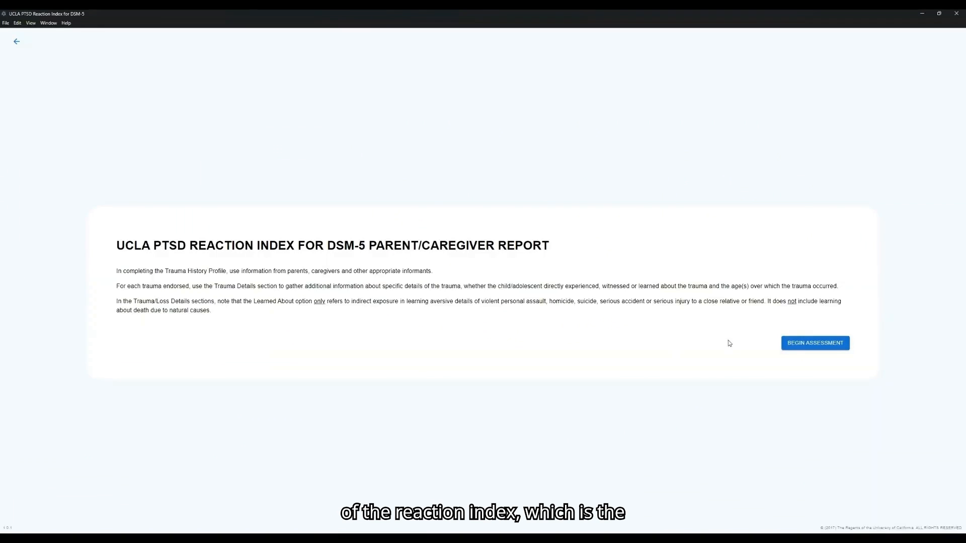
Answer no to accidental injury and domestic violence, skipping Disaster to reach Sexual Abuse
{"action": "left_click", "coordinate": [815, 343]}
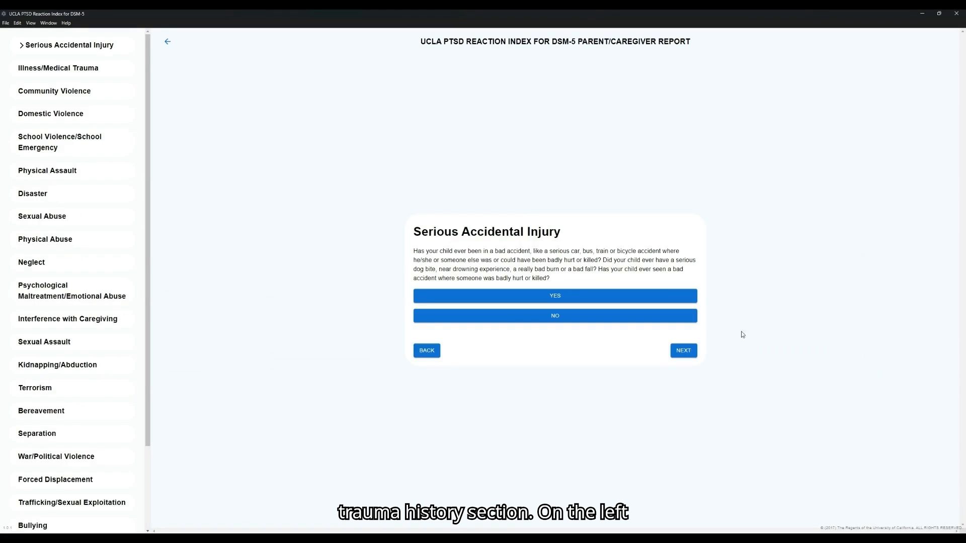
{"action": "mouse_move", "coordinate": [224, 140]}
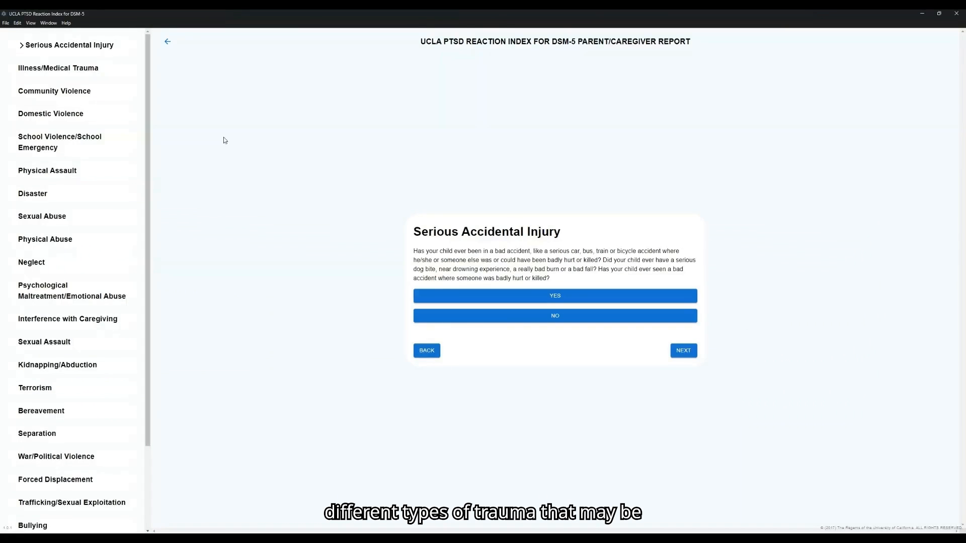
{"action": "left_click", "coordinate": [42, 217]}
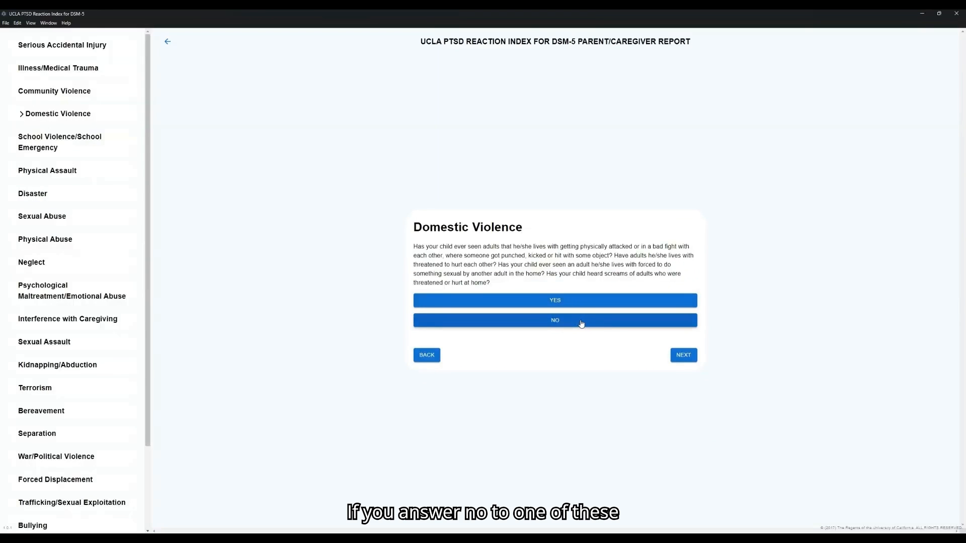
{"action": "left_click", "coordinate": [554, 320]}
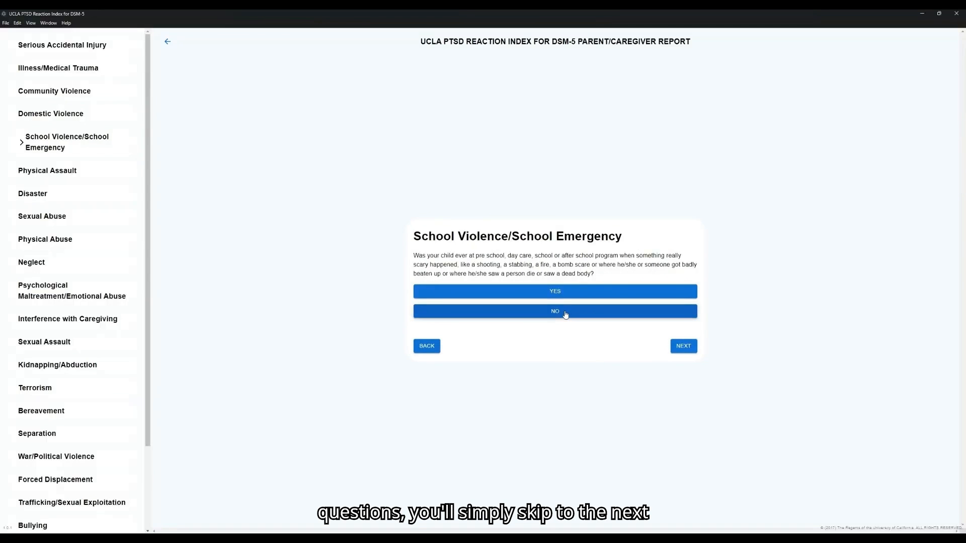
{"action": "left_click", "coordinate": [683, 346]}
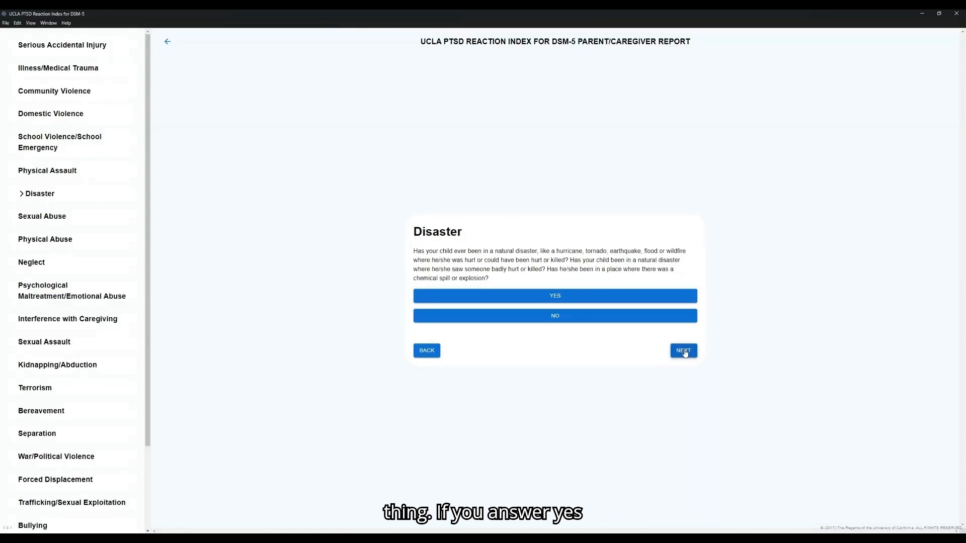
{"action": "left_click", "coordinate": [682, 351]}
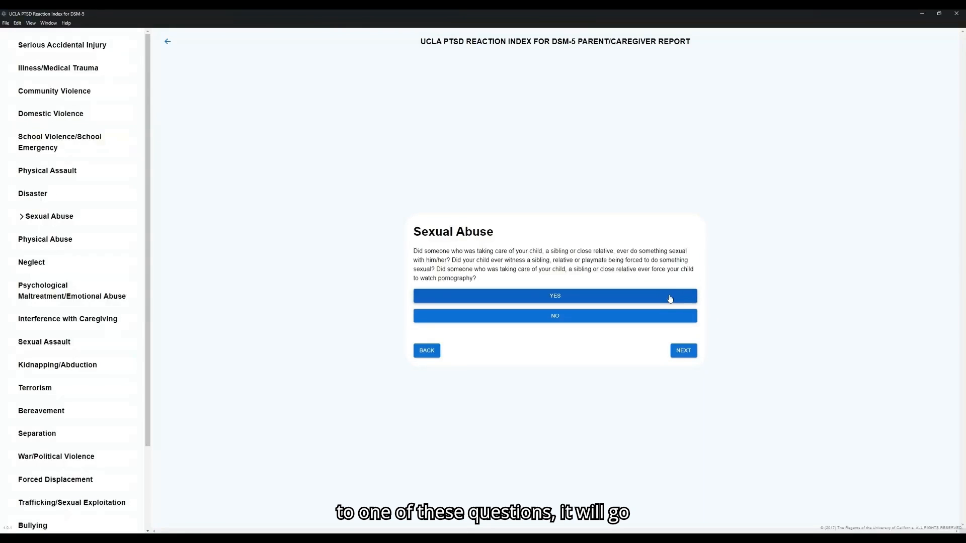
Answer yes to Sexual Abuse with investigation, charges, conviction, the child's role, and ages 5–6
{"action": "left_click", "coordinate": [555, 296]}
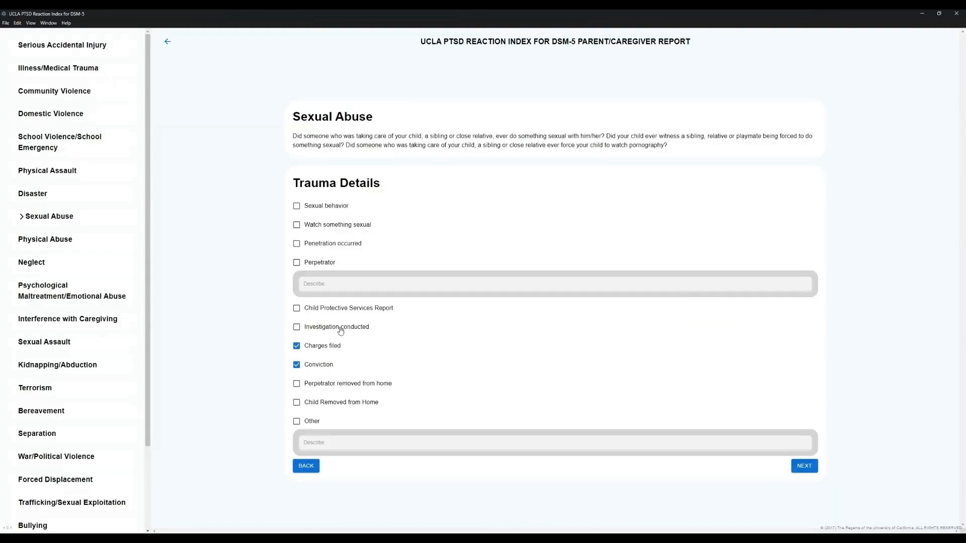
{"action": "left_click", "coordinate": [296, 327]}
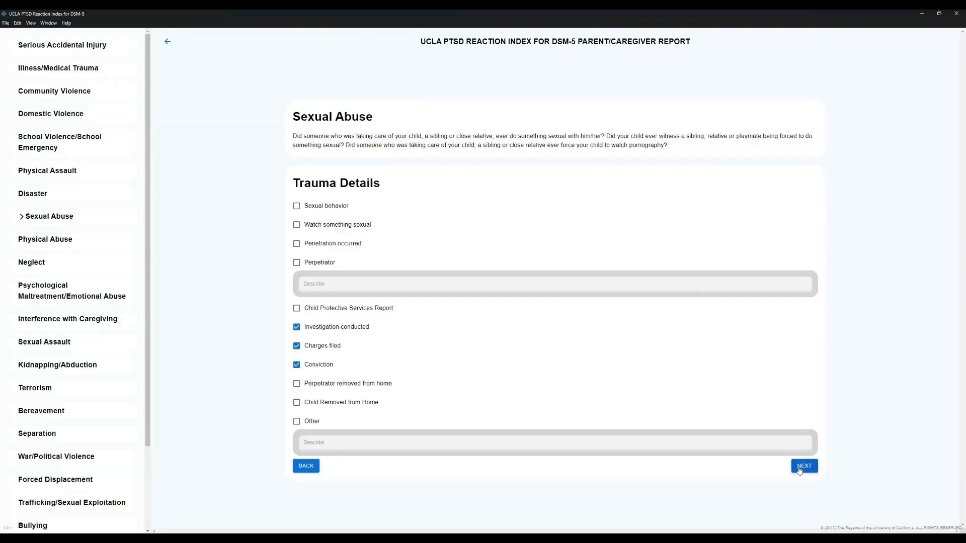
{"action": "left_click", "coordinate": [804, 466]}
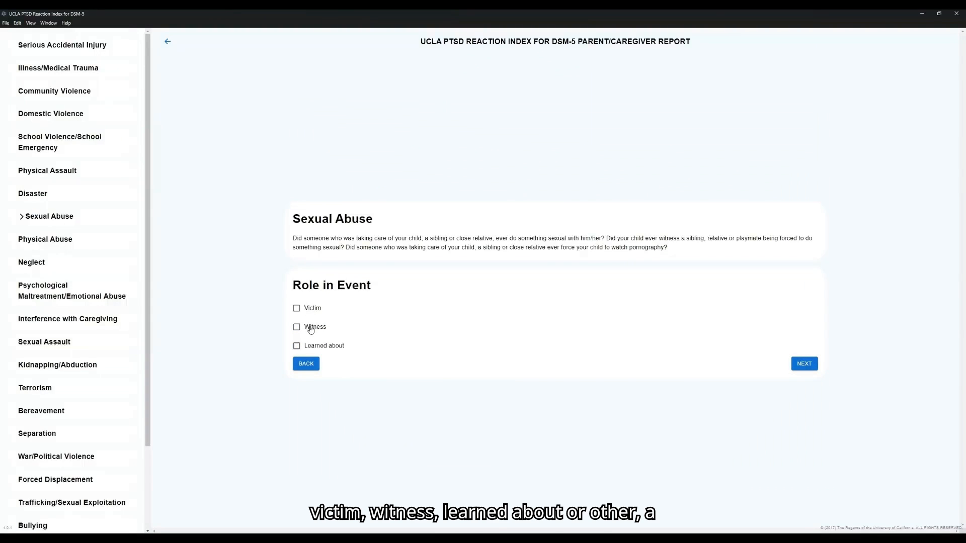
{"action": "left_click", "coordinate": [804, 364]}
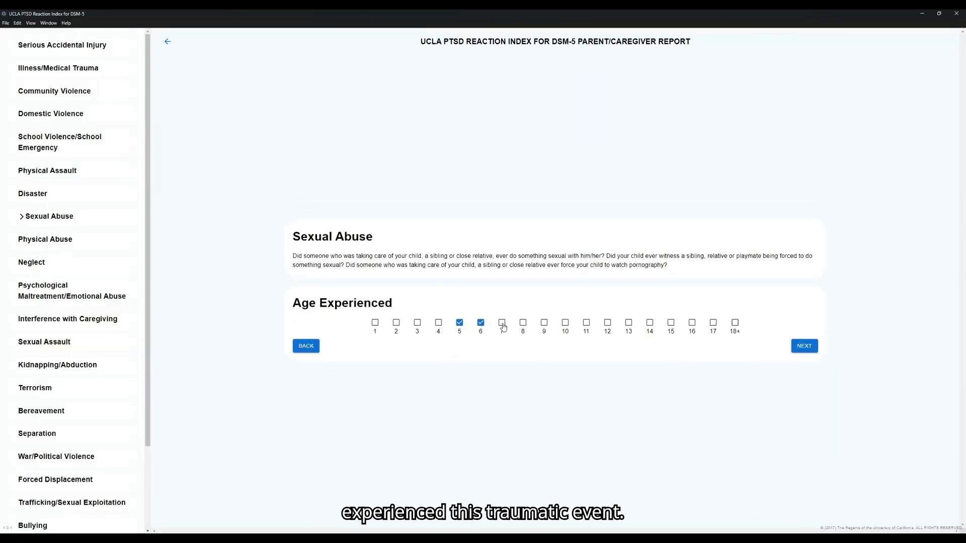
{"action": "left_click", "coordinate": [804, 346]}
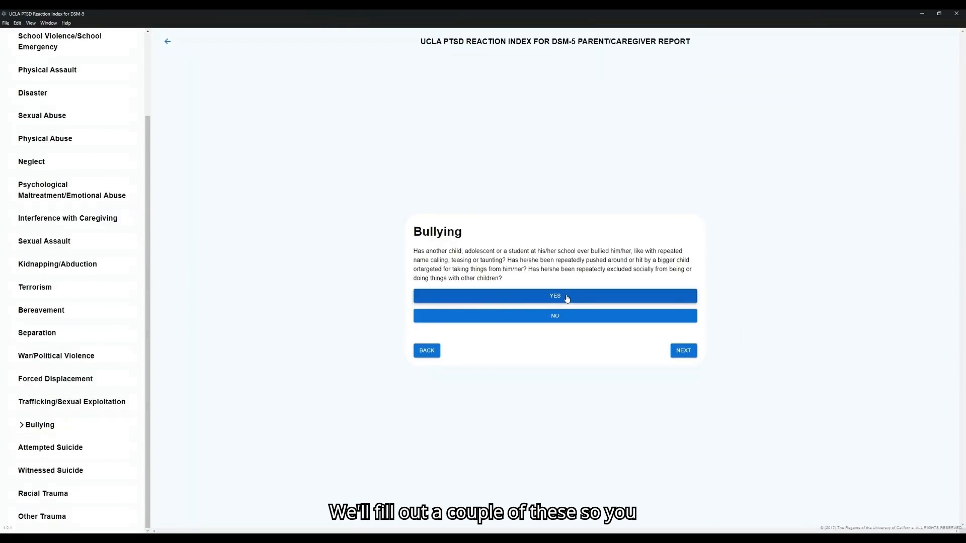
Answer yes to Bullying with verbal insults, child as victim, ages 13–15
{"action": "left_click", "coordinate": [554, 296]}
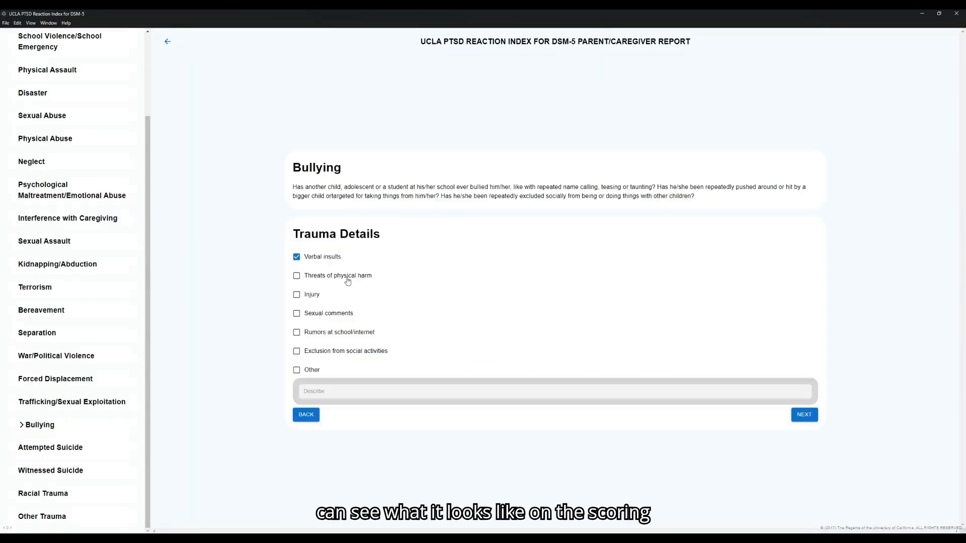
{"action": "left_click", "coordinate": [805, 414]}
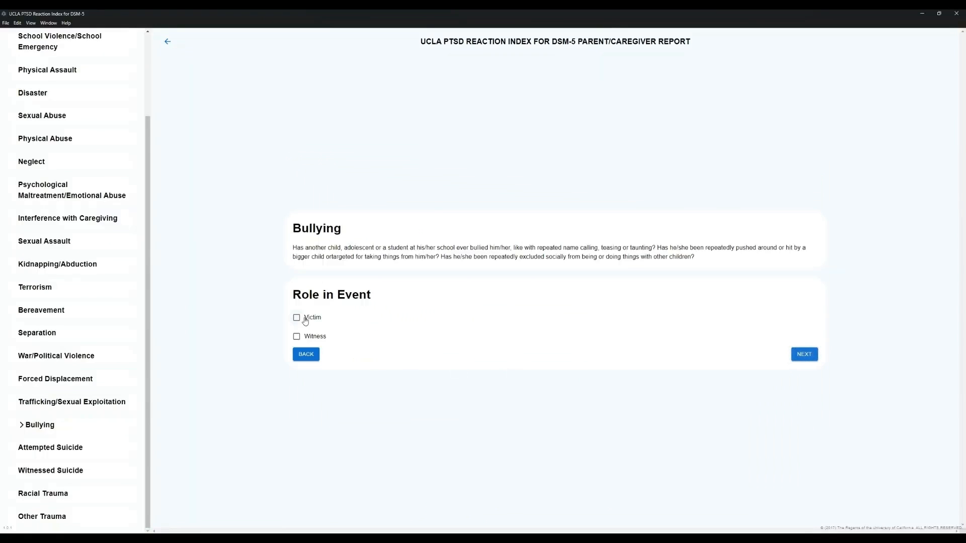
{"action": "left_click", "coordinate": [803, 354]}
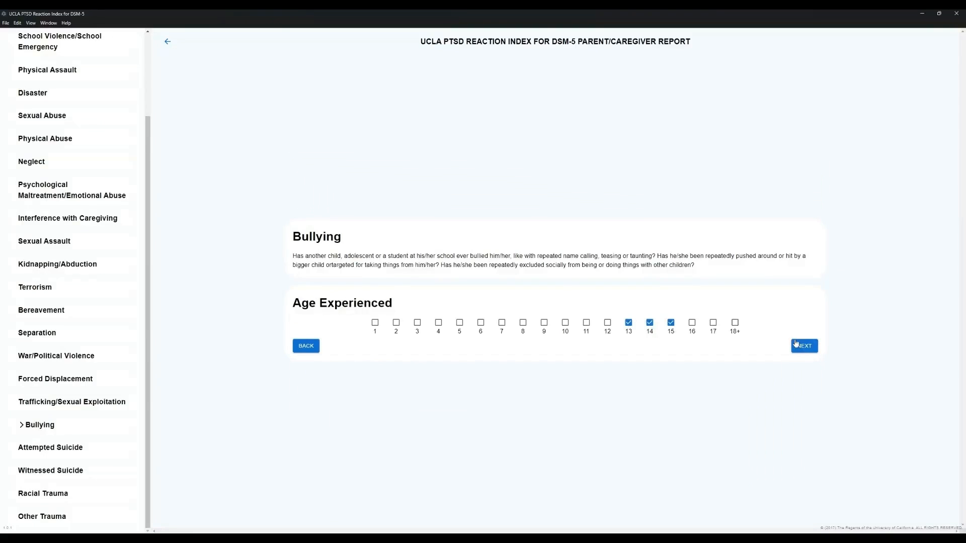
{"action": "left_click", "coordinate": [804, 346]}
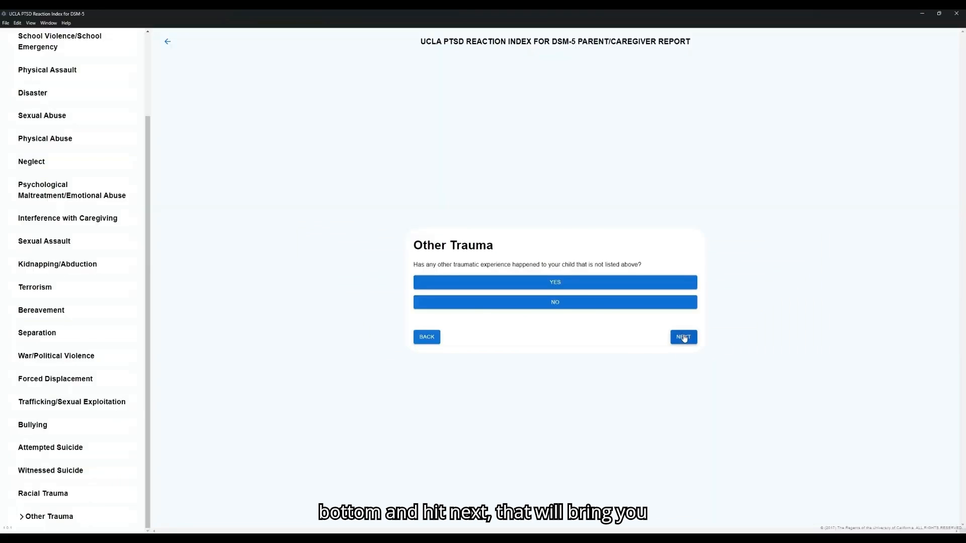
Skip the Other Trauma question to reach the PTSD Symptom Scale instructions
{"action": "left_click", "coordinate": [683, 337]}
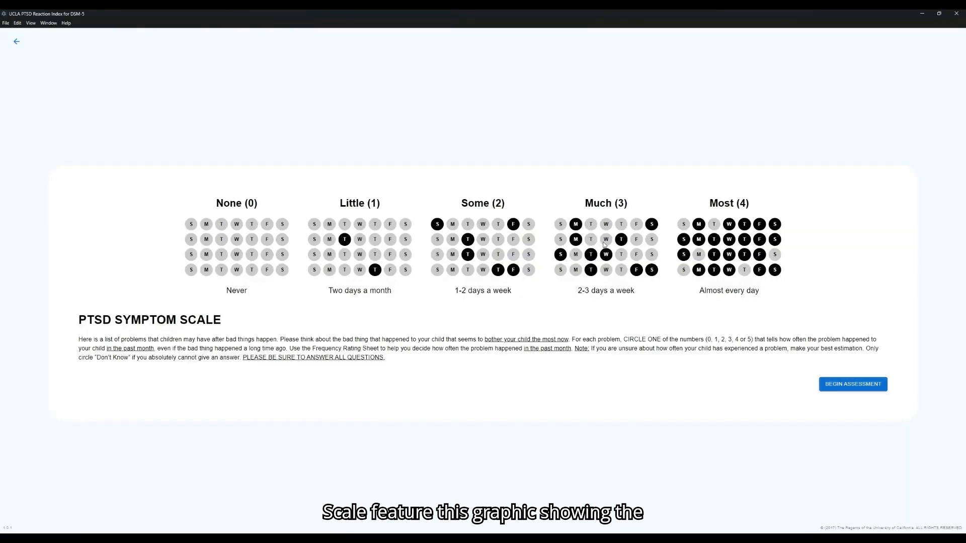
{"action": "mouse_move", "coordinate": [809, 308]}
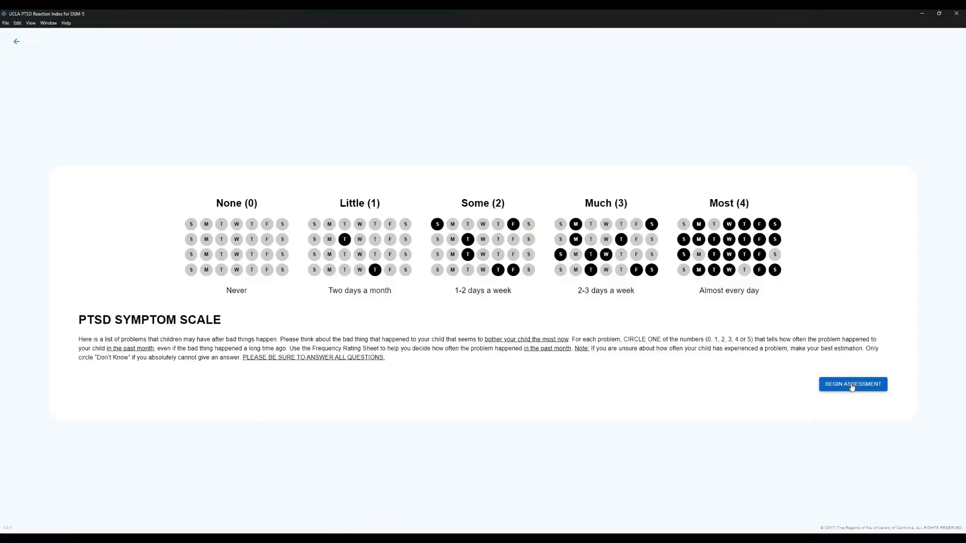
Begin the symptom scale and try advancing past unanswered question 1, triggering the required-answer warning
{"action": "left_click", "coordinate": [852, 384]}
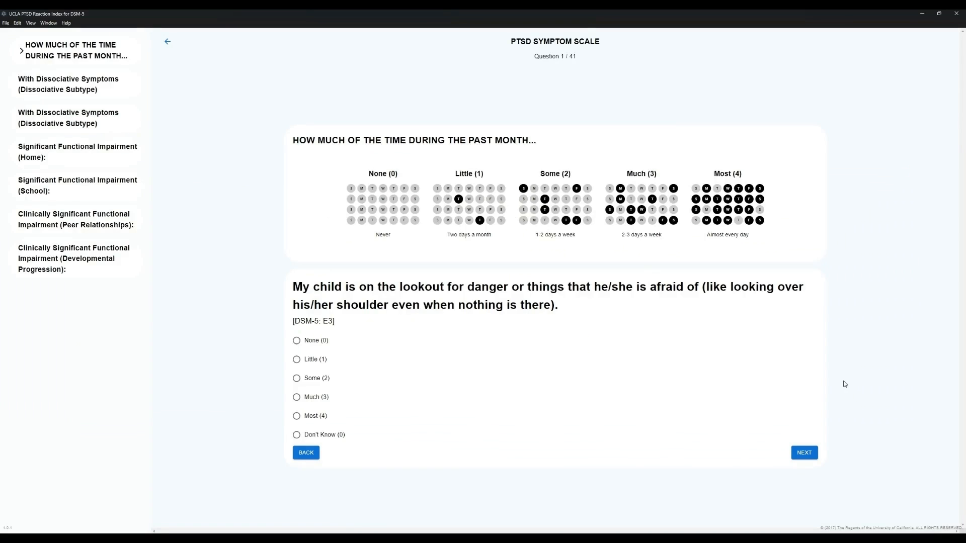
{"action": "mouse_move", "coordinate": [292, 325]}
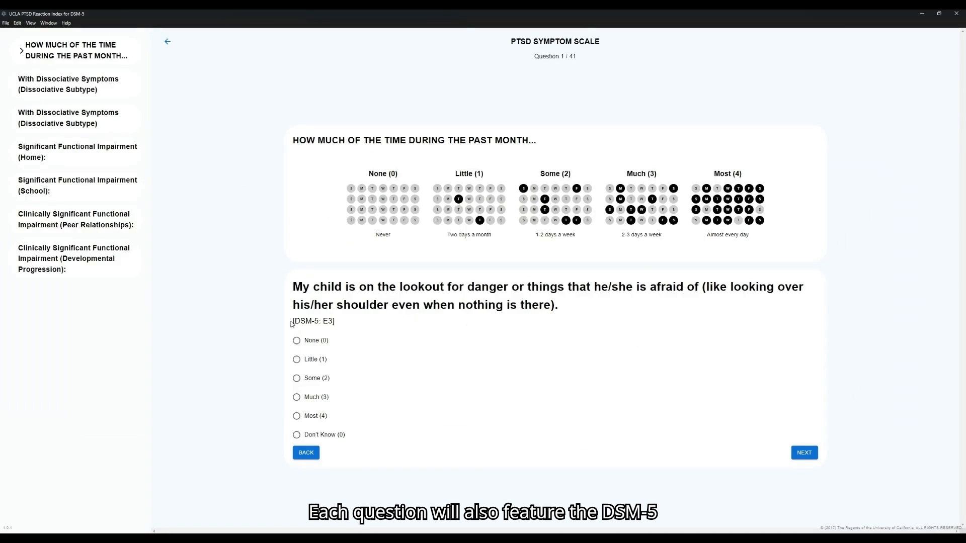
{"action": "mouse_move", "coordinate": [354, 322]}
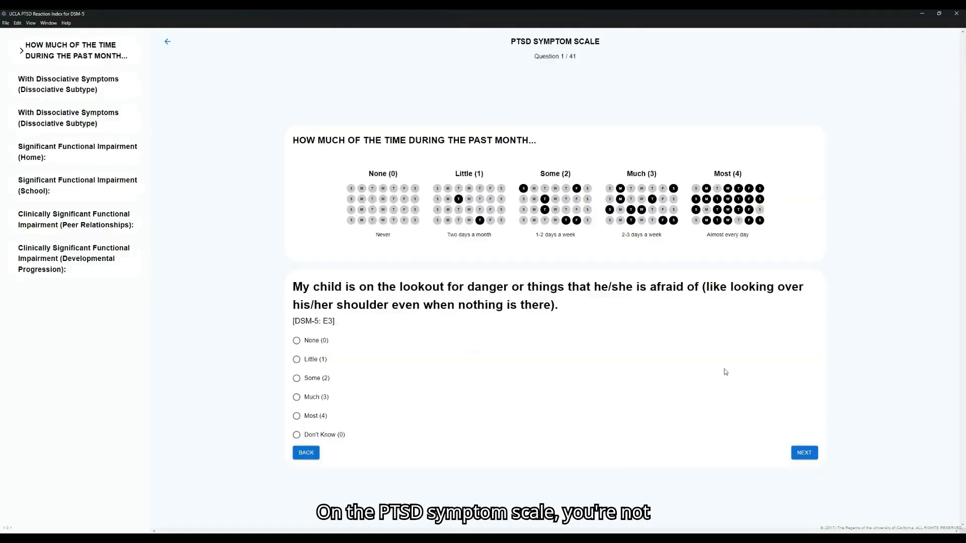
{"action": "left_click", "coordinate": [805, 452]}
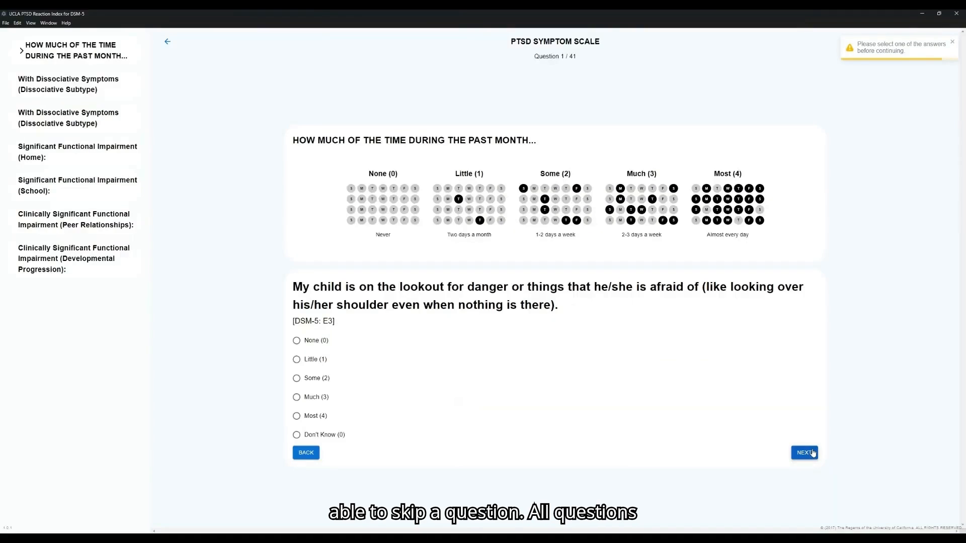
{"action": "left_click", "coordinate": [804, 453]}
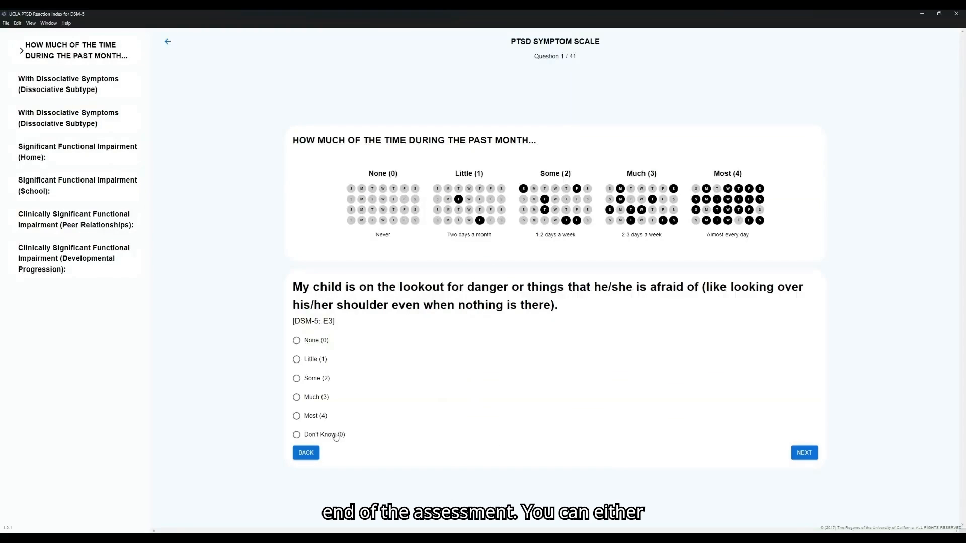
Rate every symptom question, including 'I am bad', avoidance, self-blame and peer relationships, through question 41
{"action": "left_click", "coordinate": [804, 452]}
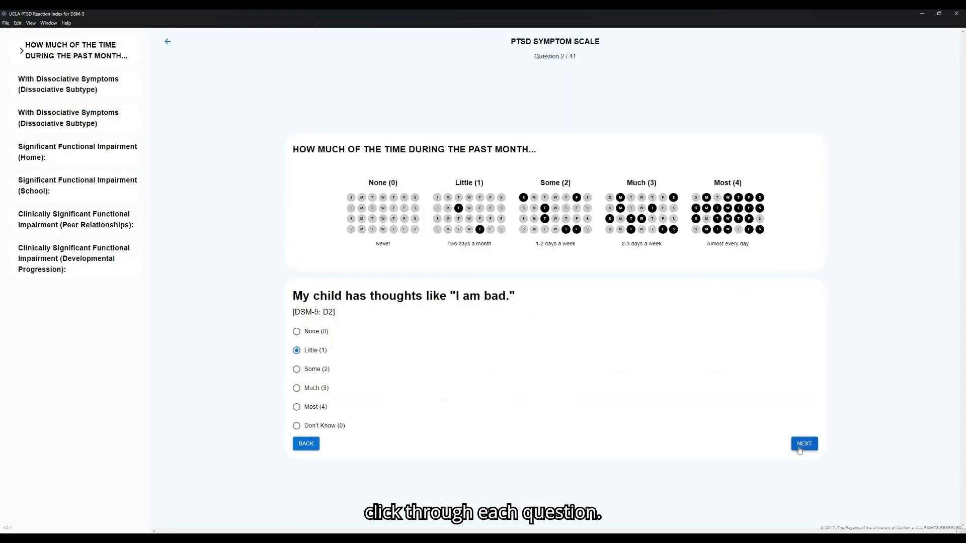
{"action": "left_click", "coordinate": [804, 443]}
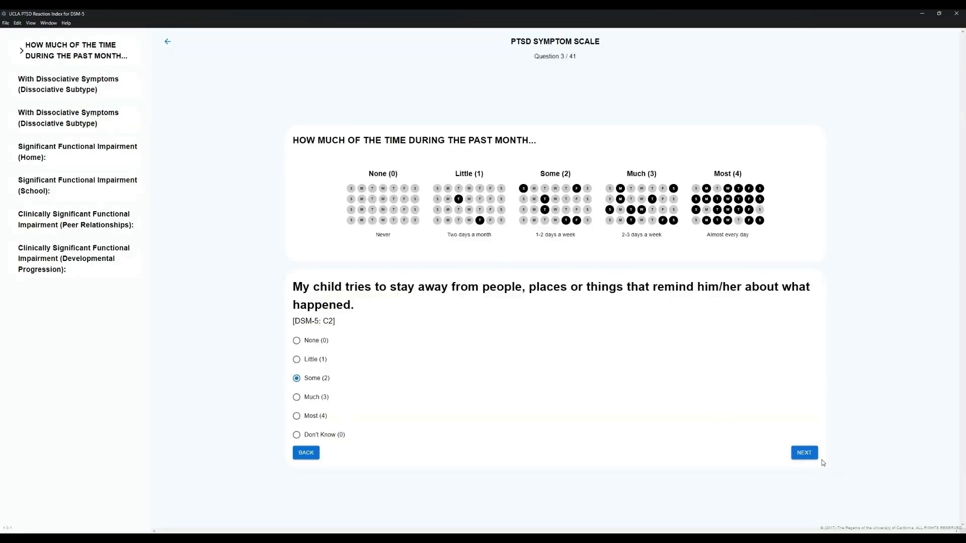
{"action": "left_click", "coordinate": [804, 453]}
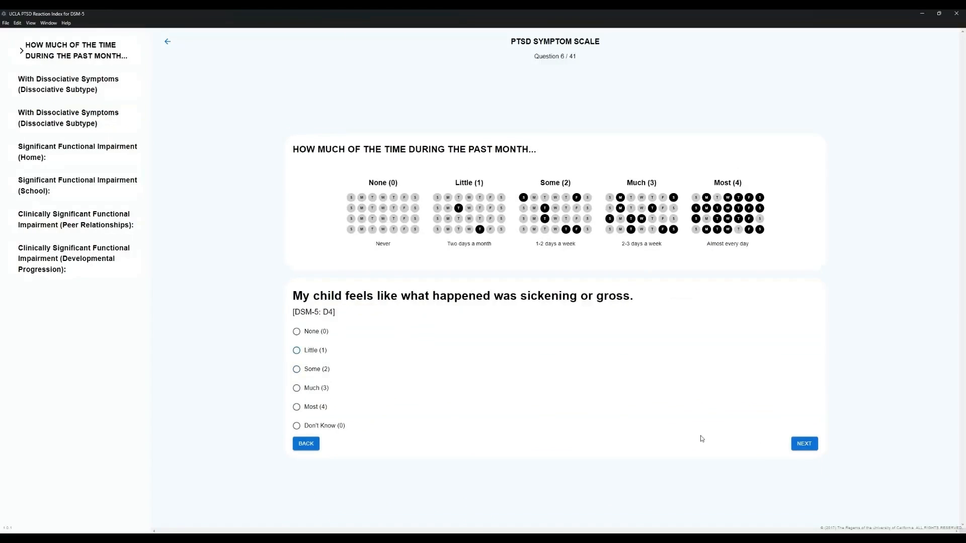
{"action": "left_click", "coordinate": [804, 443]}
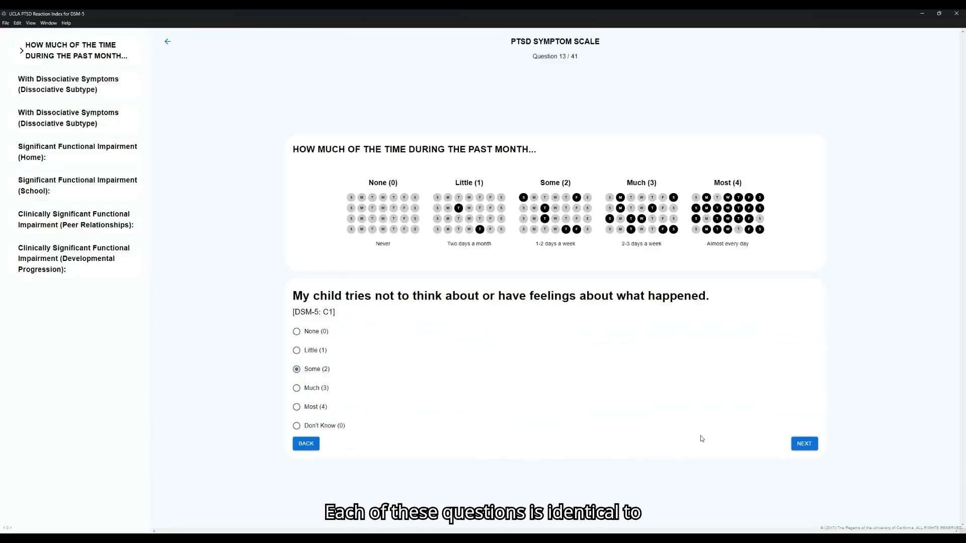
{"action": "left_click", "coordinate": [803, 444]}
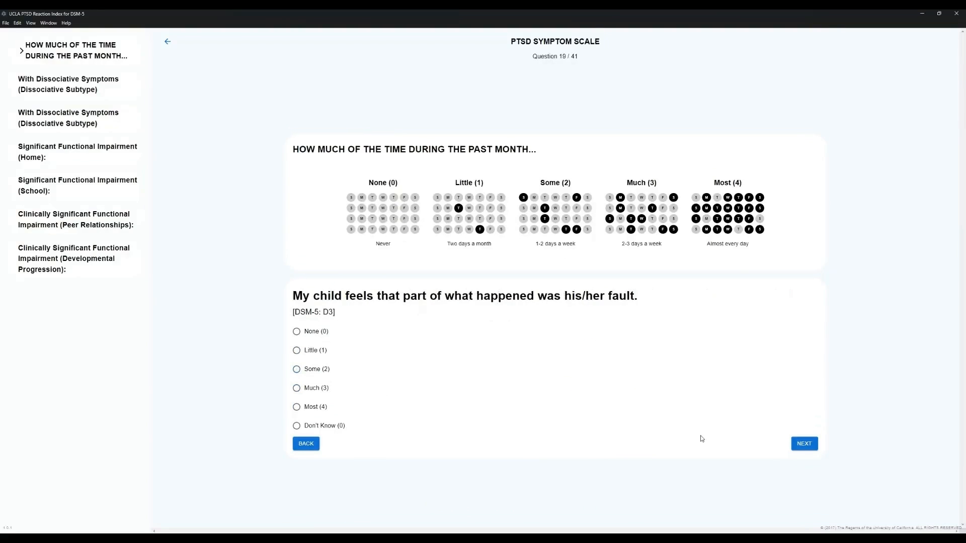
{"action": "left_click", "coordinate": [804, 444]}
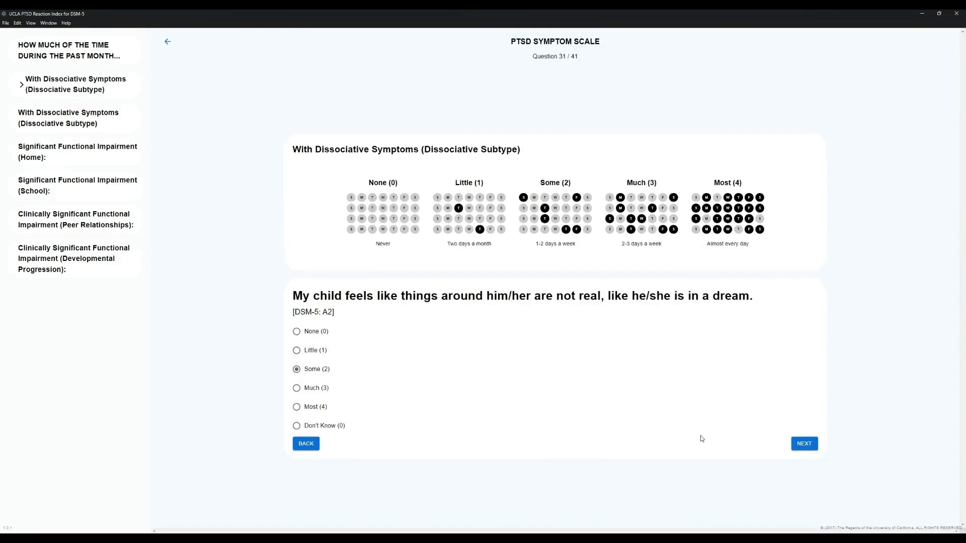
{"action": "left_click", "coordinate": [803, 443]}
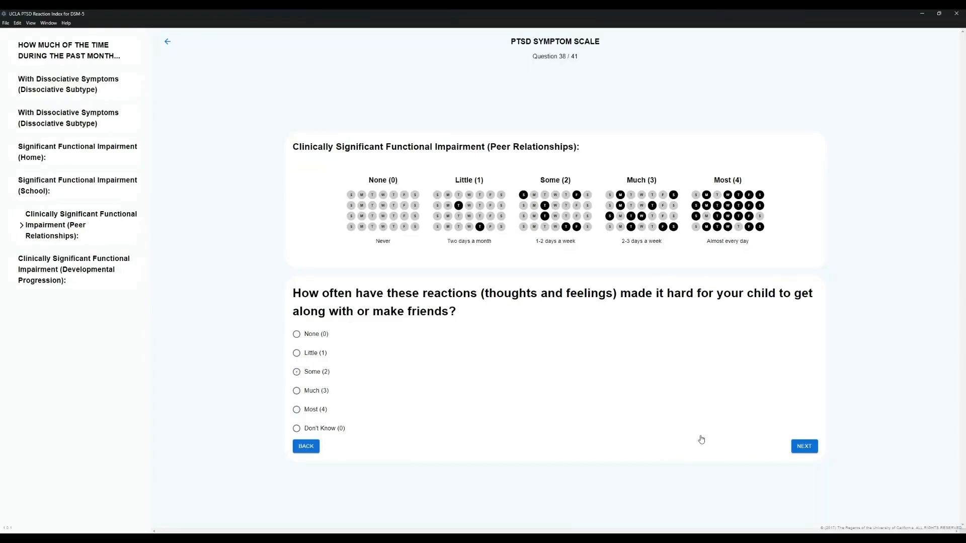
{"action": "left_click", "coordinate": [803, 446]}
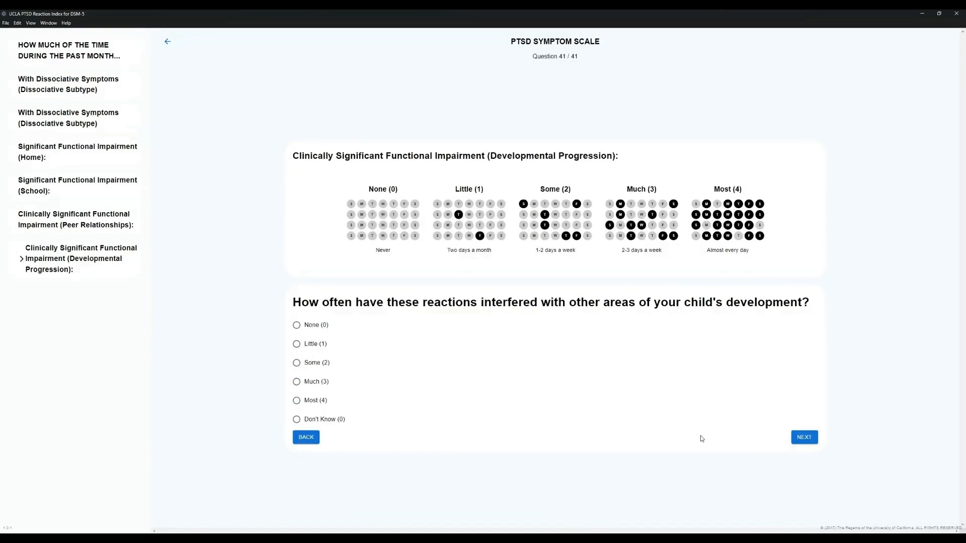
{"action": "left_click", "coordinate": [804, 438]}
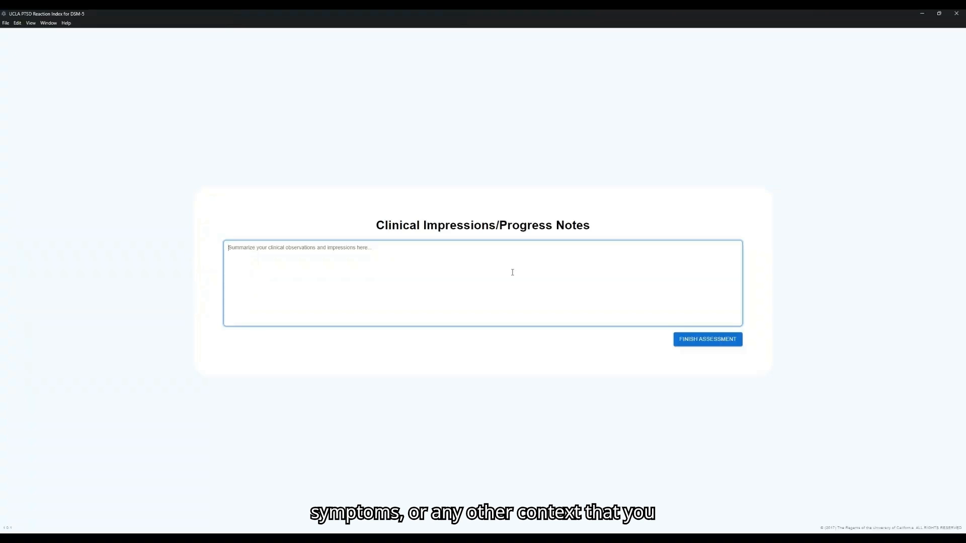
Enter 'These are my clinical notes.' and finish to generate the PTSD Reaction Index Report
{"action": "type", "text": "These are"}
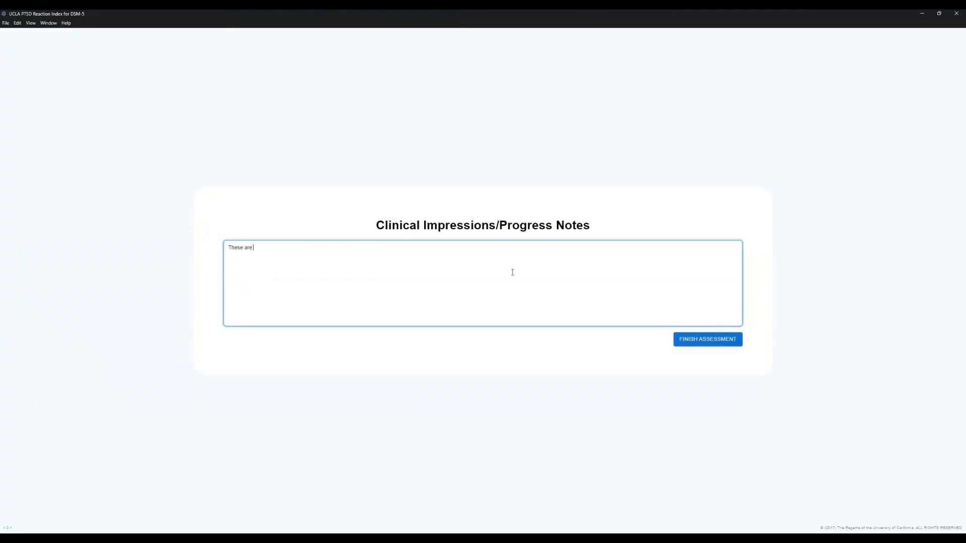
{"action": "type", "text": "my clinical n"}
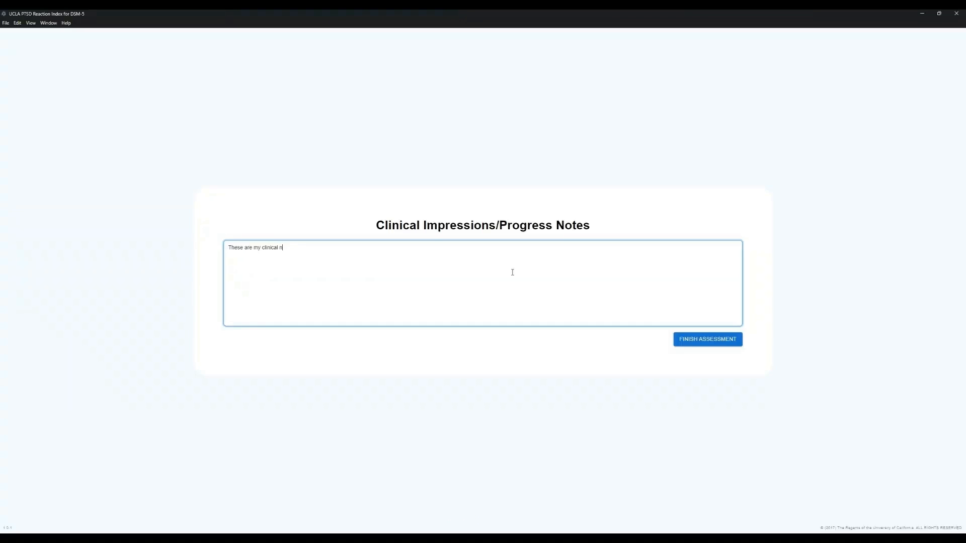
{"action": "type", "text": "otes."}
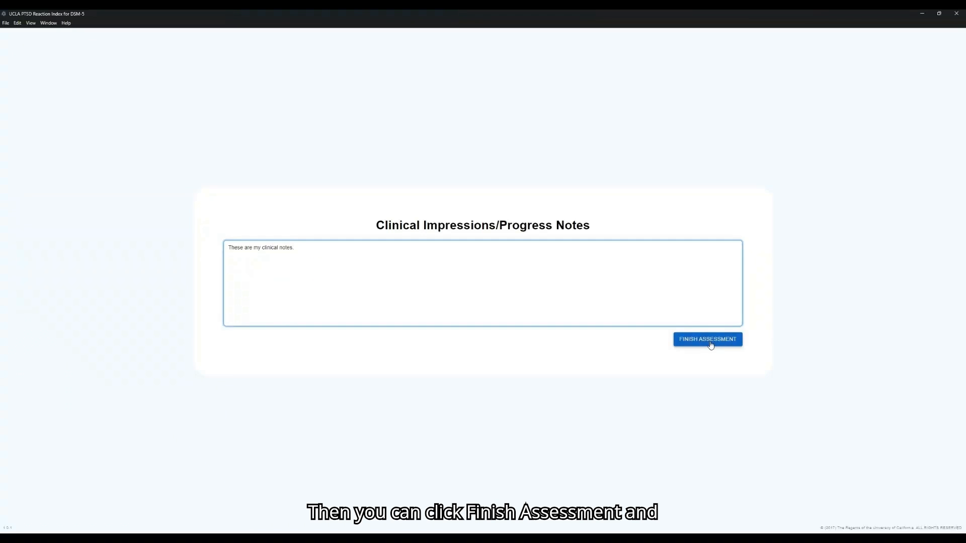
{"action": "left_click", "coordinate": [708, 340]}
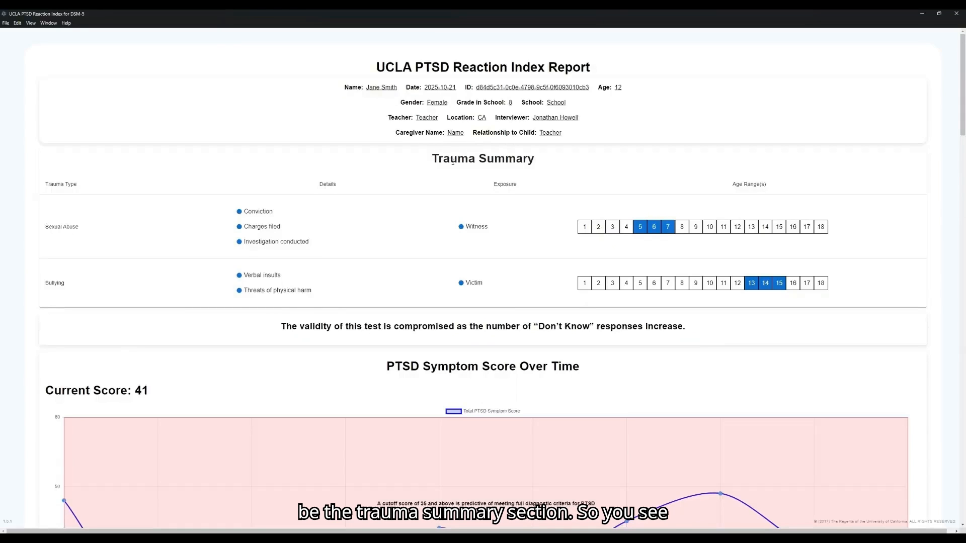
{"action": "mouse_move", "coordinate": [154, 217]}
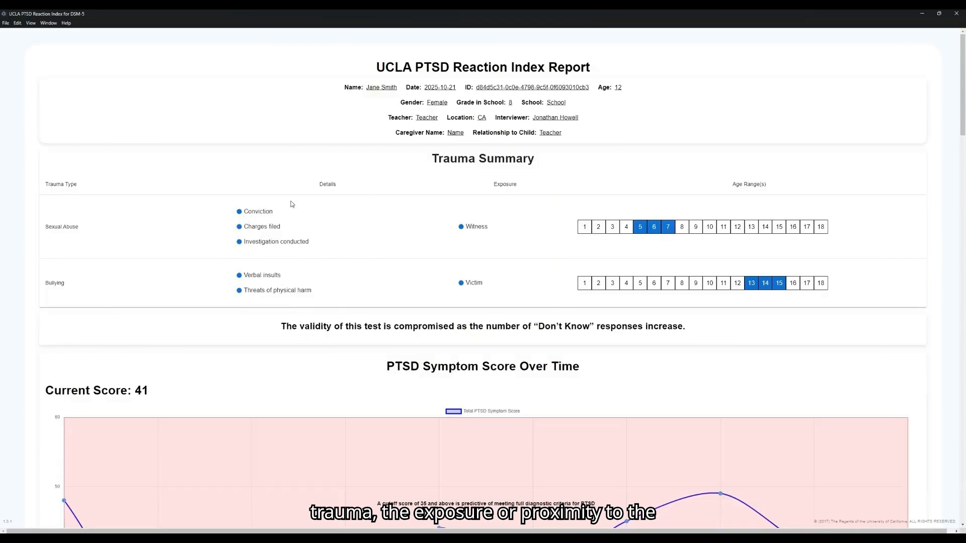
{"action": "mouse_move", "coordinate": [493, 255]}
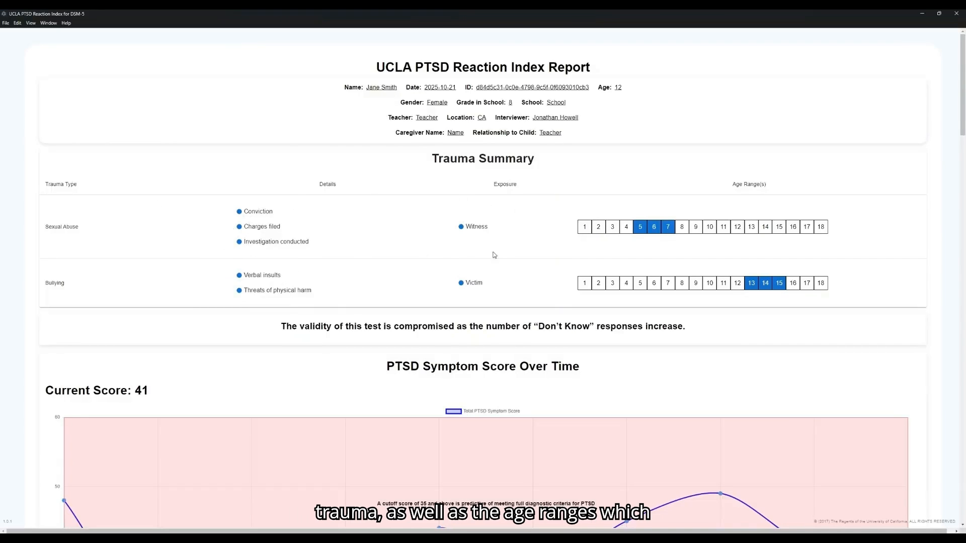
{"action": "mouse_move", "coordinate": [699, 230]}
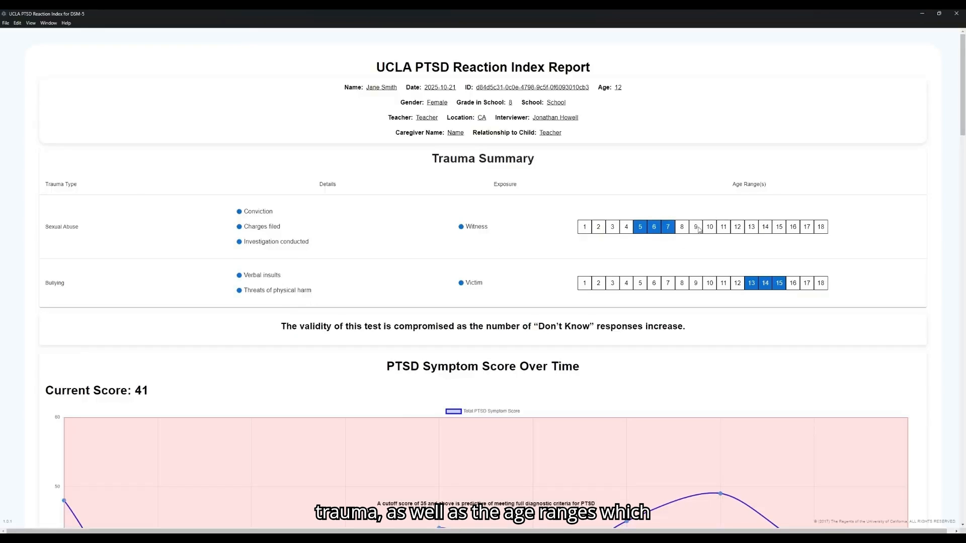
{"action": "mouse_move", "coordinate": [689, 242]}
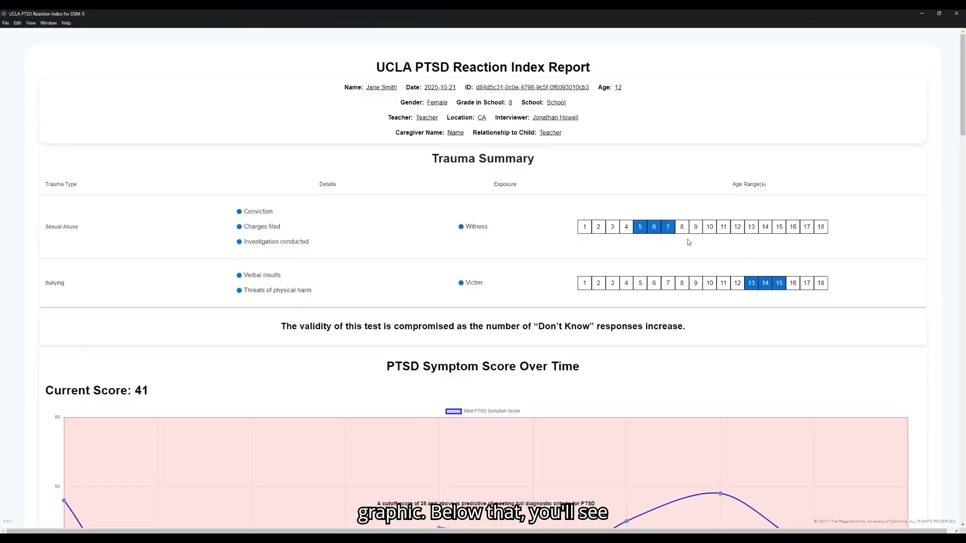
Highlight the current score of 41, then reach the Symptom Scores by Category table across three dates
{"action": "scroll", "scroll_direction": "down", "scroll_amount": 3}
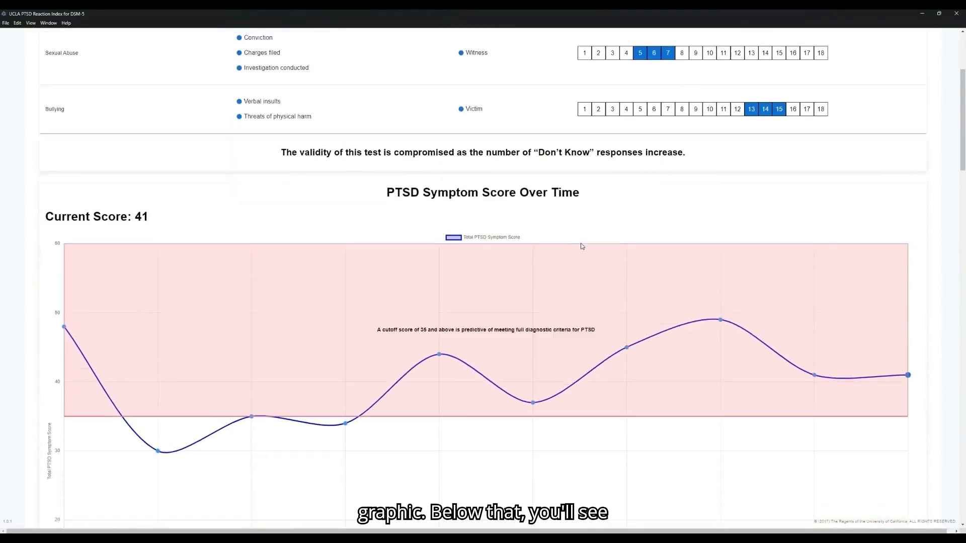
{"action": "scroll", "scroll_direction": "down", "scroll_amount": 3}
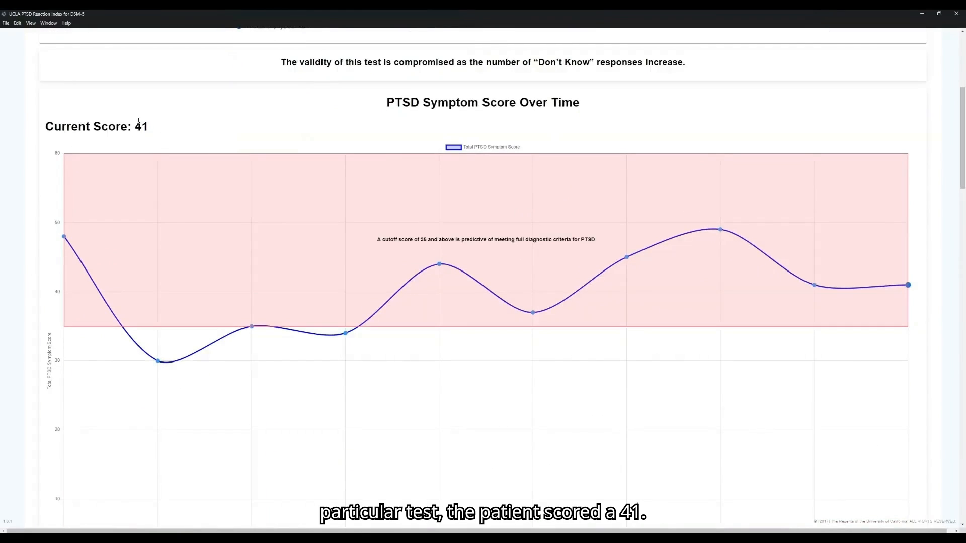
{"action": "double_click", "coordinate": [141, 127]}
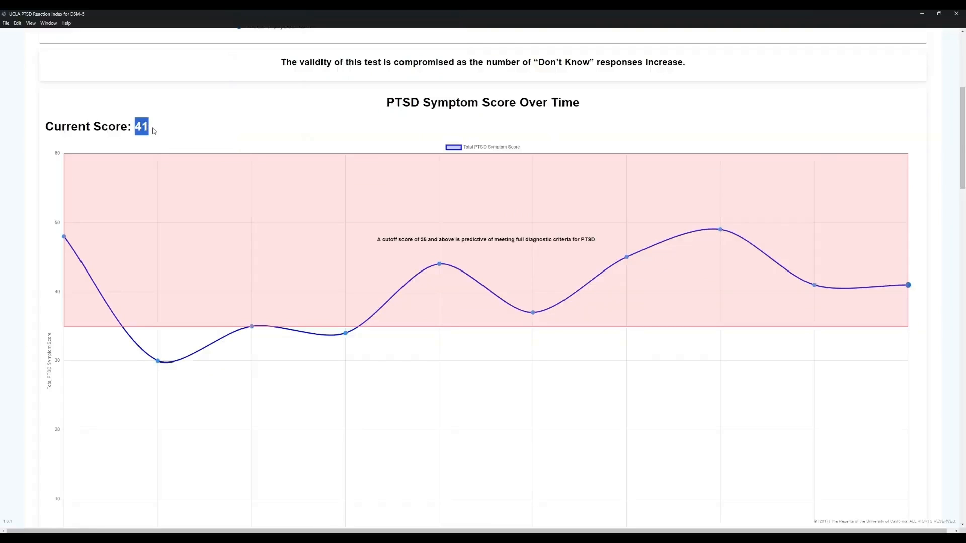
{"action": "mouse_move", "coordinate": [908, 285]}
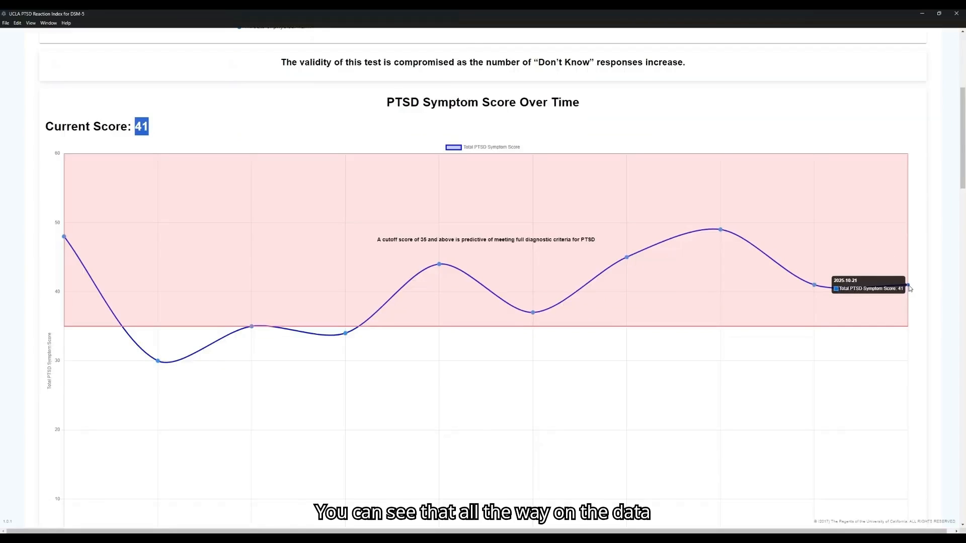
{"action": "mouse_move", "coordinate": [838, 324]}
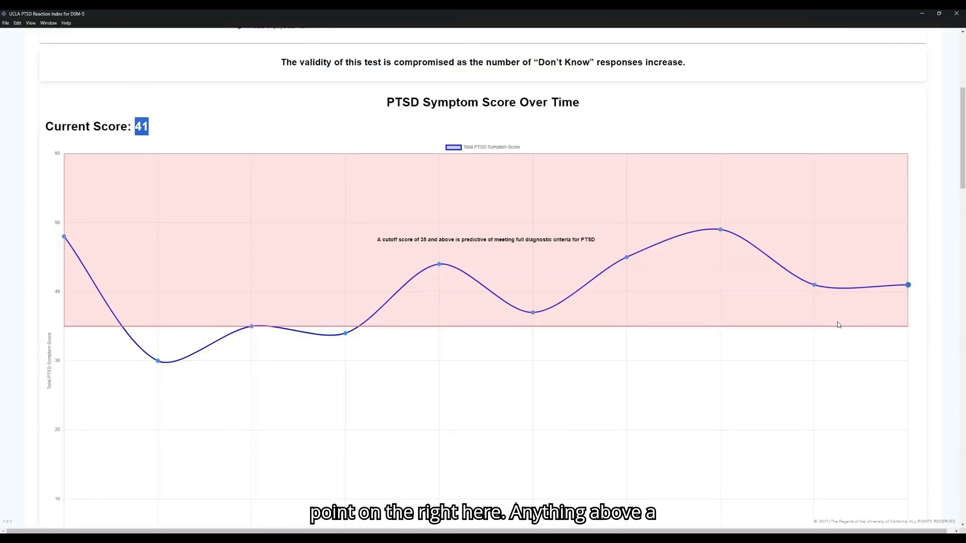
{"action": "mouse_move", "coordinate": [862, 329]}
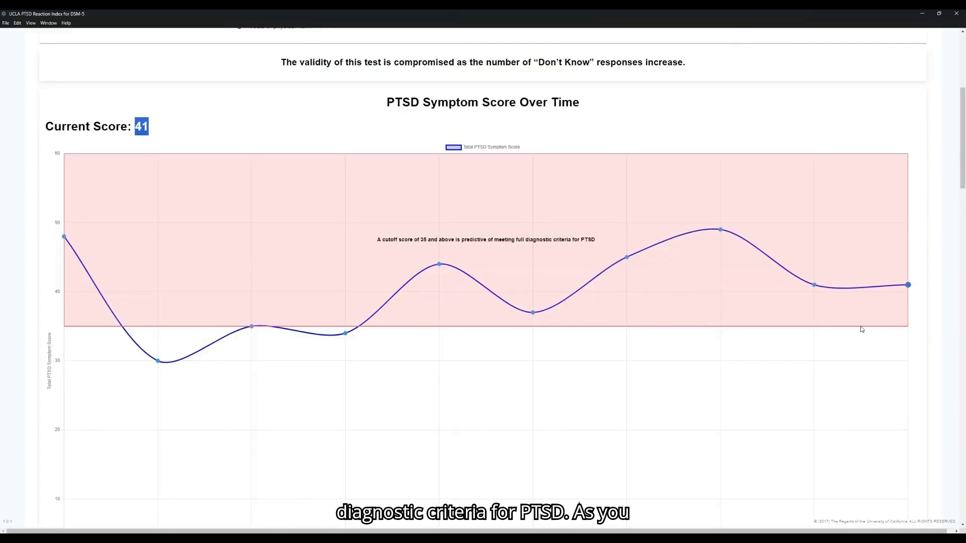
{"action": "mouse_move", "coordinate": [908, 286]}
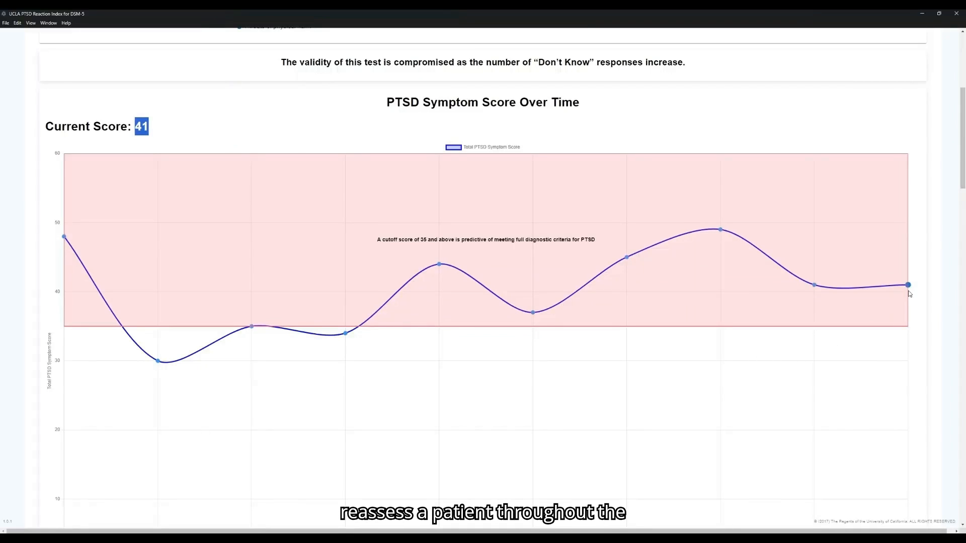
{"action": "mouse_move", "coordinate": [907, 286]}
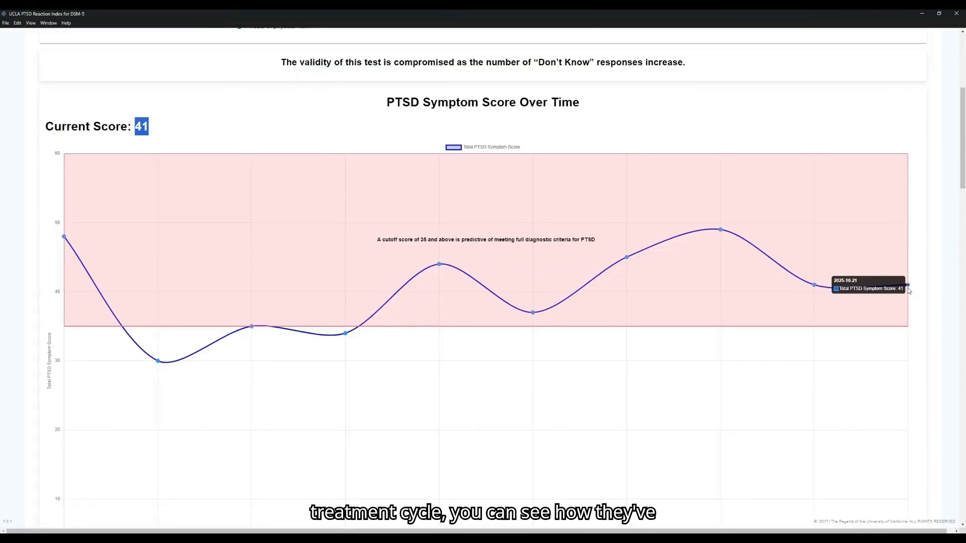
{"action": "mouse_move", "coordinate": [815, 290]}
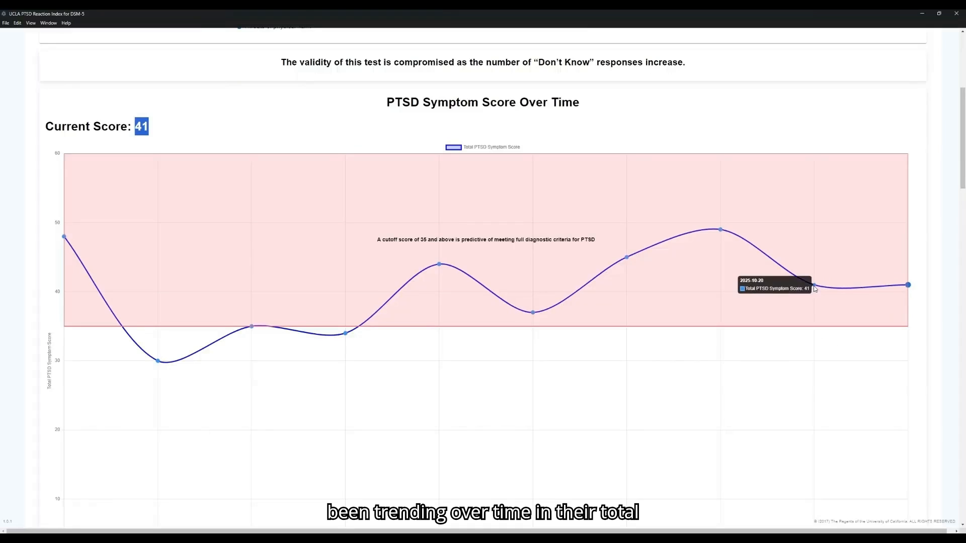
{"action": "mouse_move", "coordinate": [624, 258]}
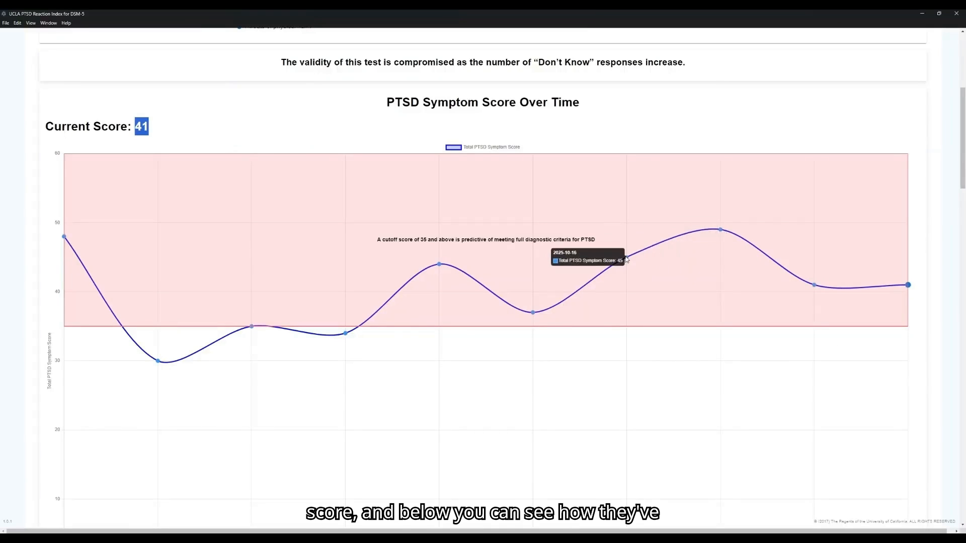
{"action": "mouse_move", "coordinate": [438, 267]}
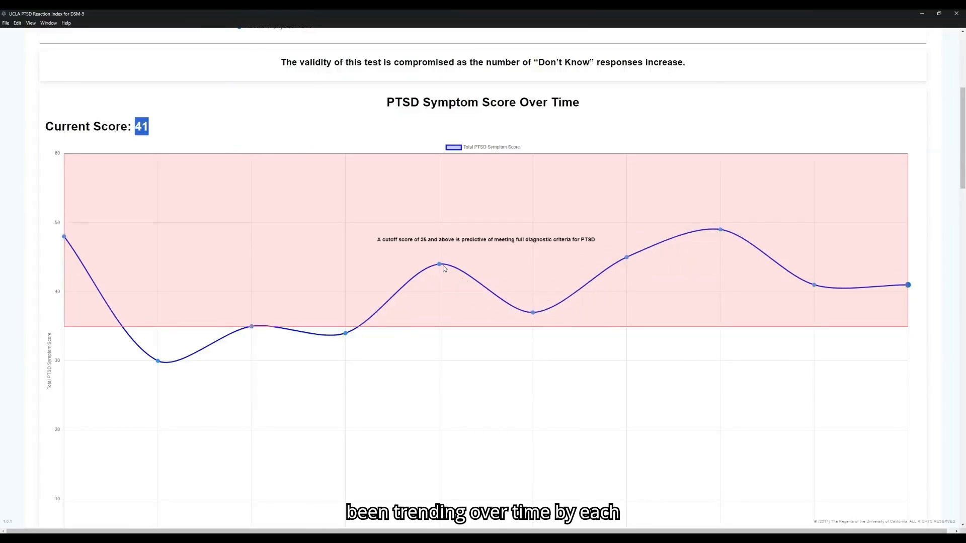
{"action": "scroll", "scroll_direction": "down", "scroll_amount": 3}
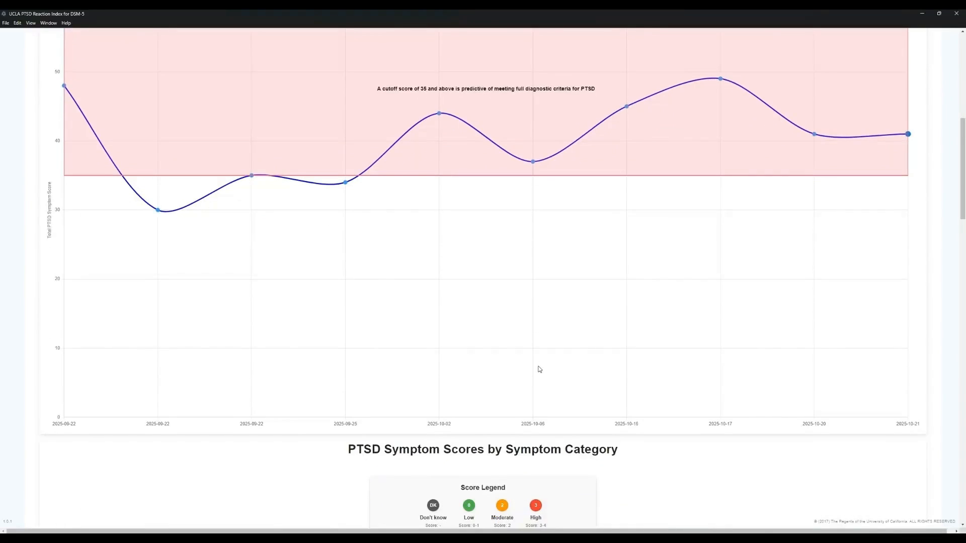
{"action": "scroll", "scroll_direction": "down", "scroll_amount": 3}
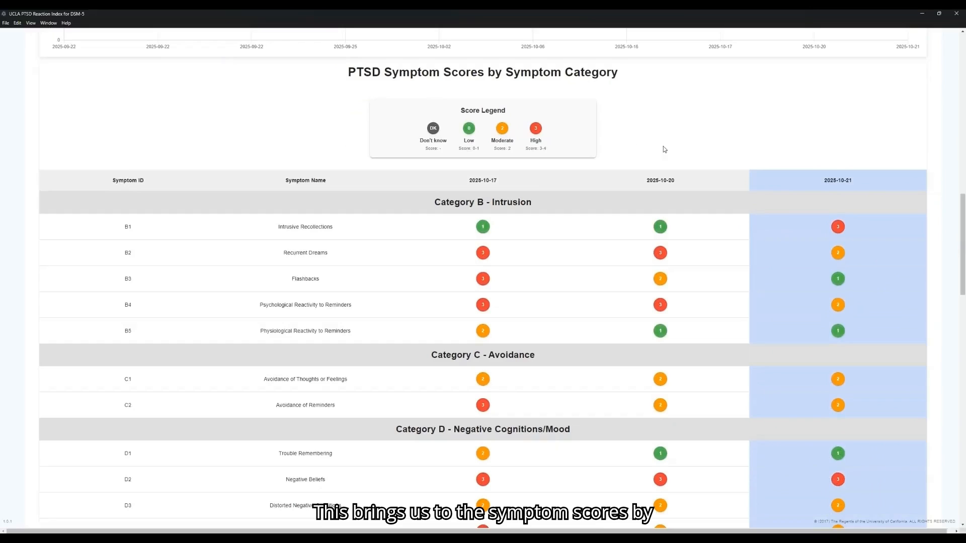
{"action": "mouse_move", "coordinate": [630, 152]}
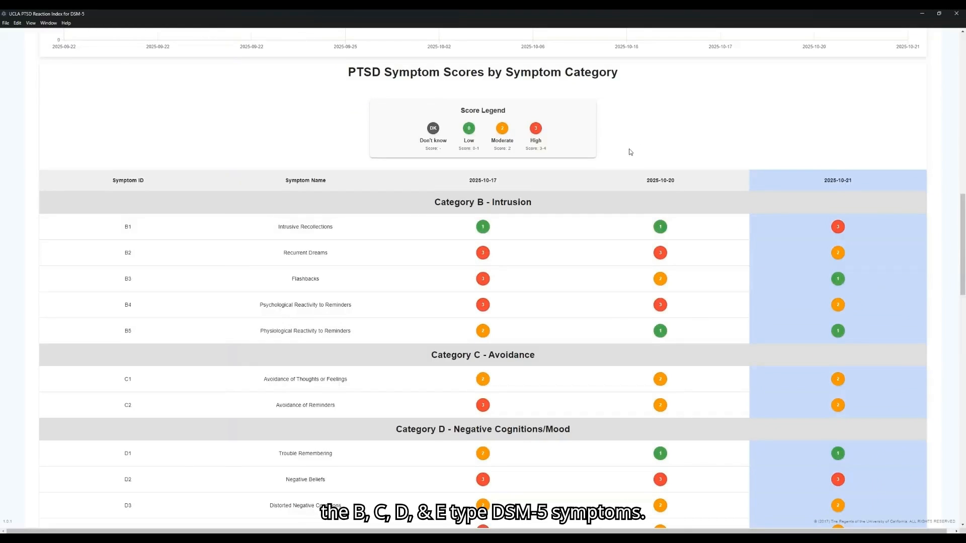
{"action": "mouse_move", "coordinate": [653, 151]}
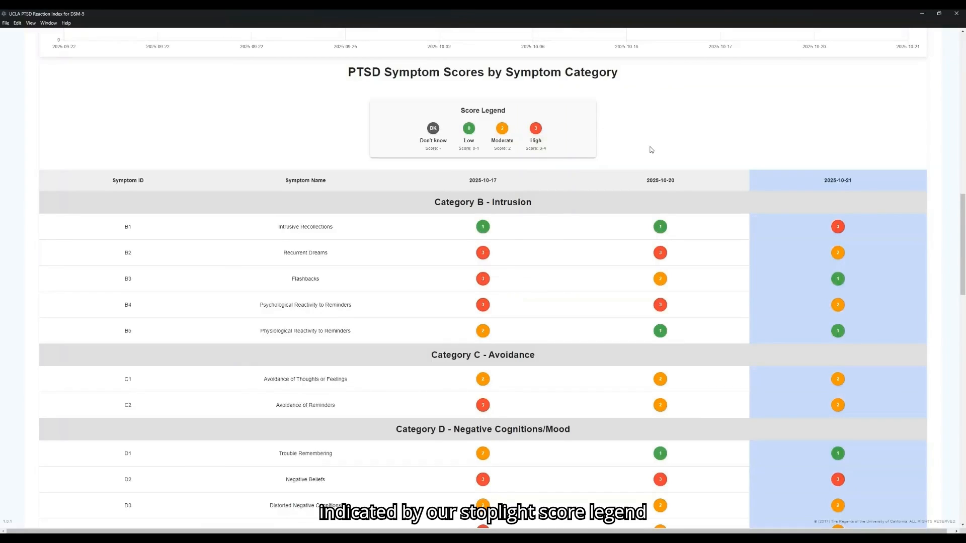
{"action": "mouse_move", "coordinate": [547, 127]}
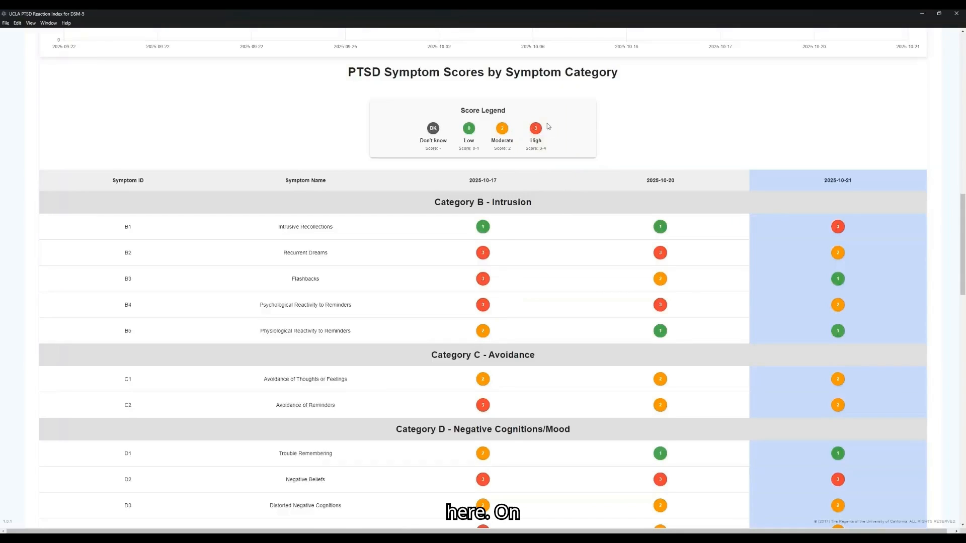
{"action": "mouse_move", "coordinate": [844, 175]}
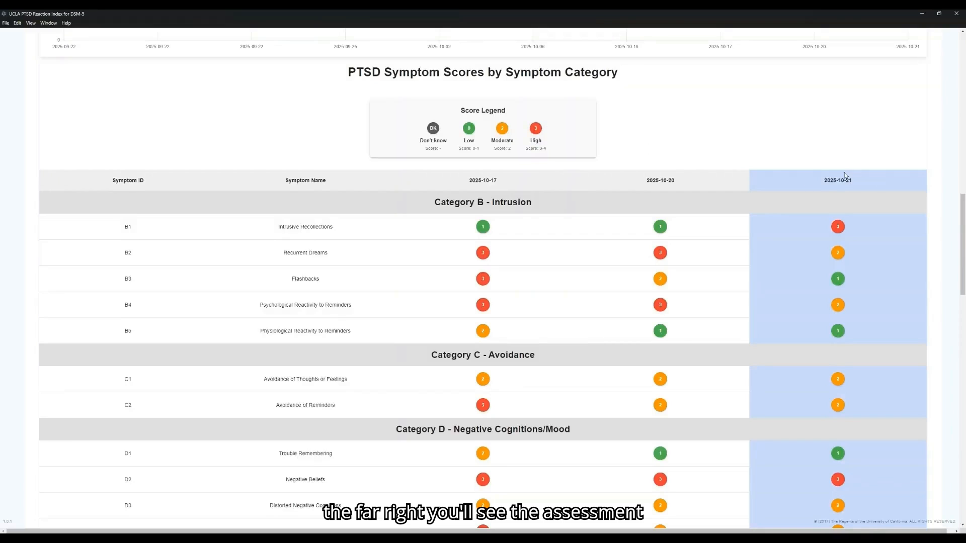
{"action": "mouse_move", "coordinate": [671, 178]}
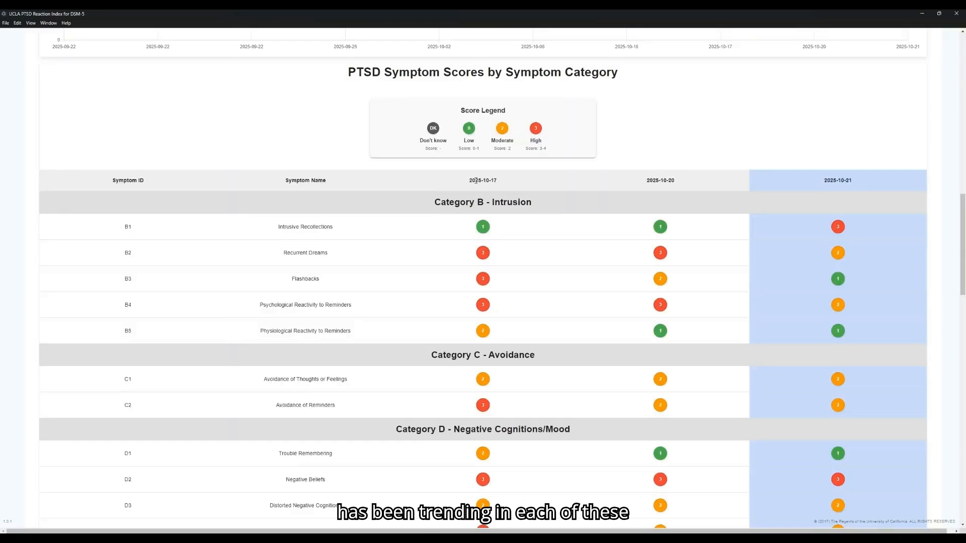
Scroll to the DSM-5 PTSD Diagnosis checklist showing criteria B–E and dissociative subtype met
{"action": "scroll", "scroll_direction": "down", "scroll_amount": 3}
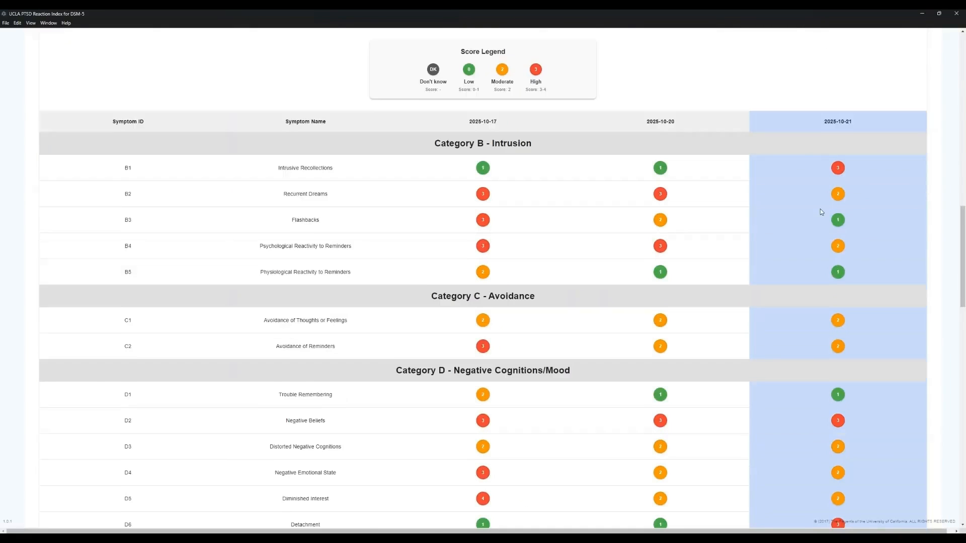
{"action": "scroll", "scroll_direction": "down", "scroll_amount": 3}
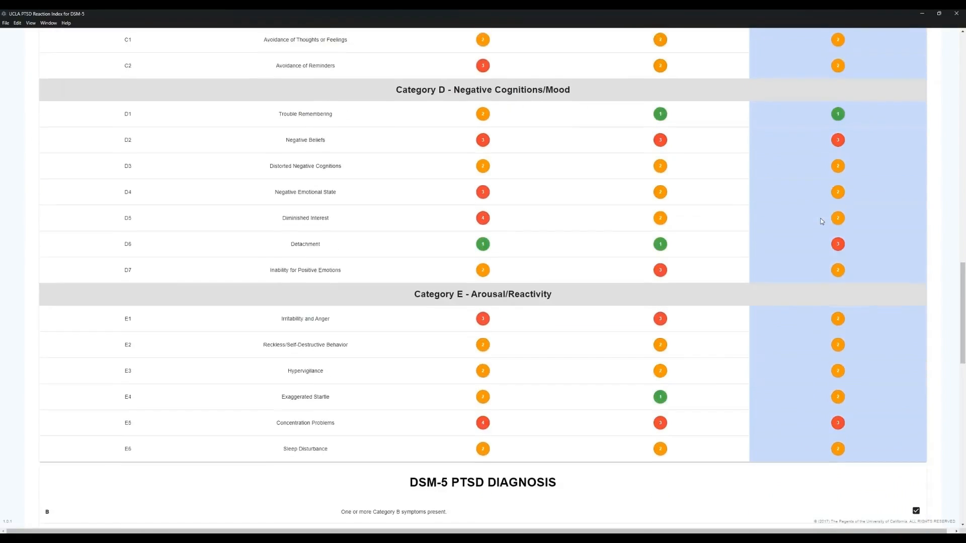
{"action": "scroll", "scroll_direction": "down", "scroll_amount": 3}
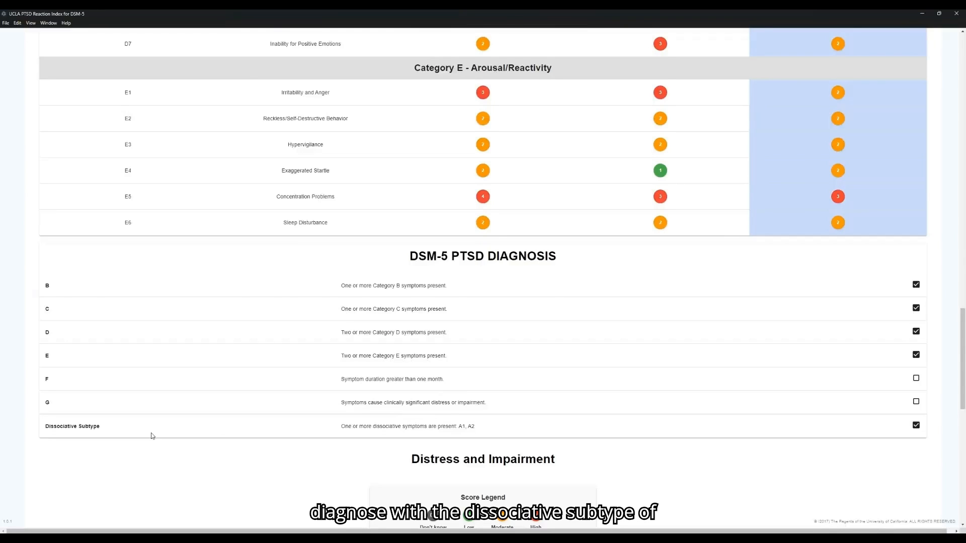
{"action": "mouse_move", "coordinate": [673, 437]}
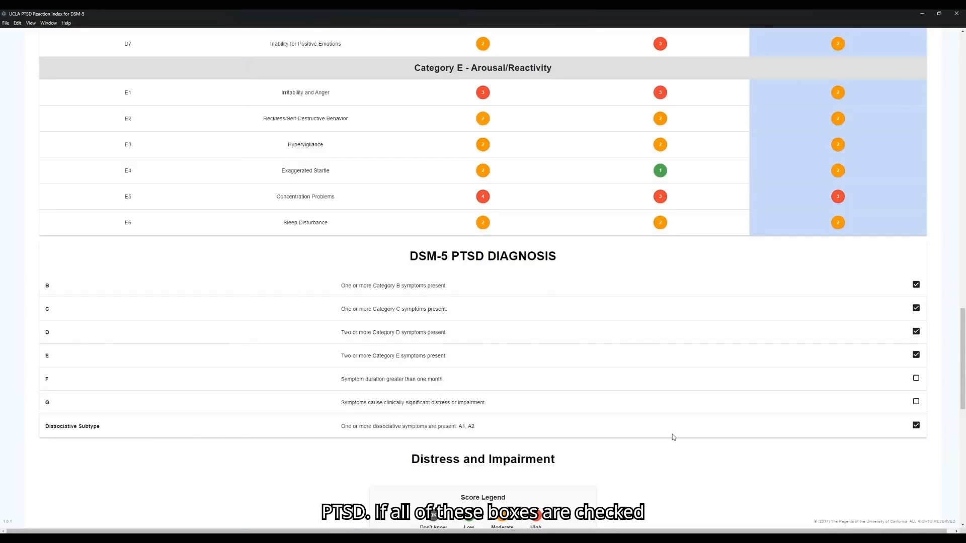
{"action": "mouse_move", "coordinate": [866, 435]}
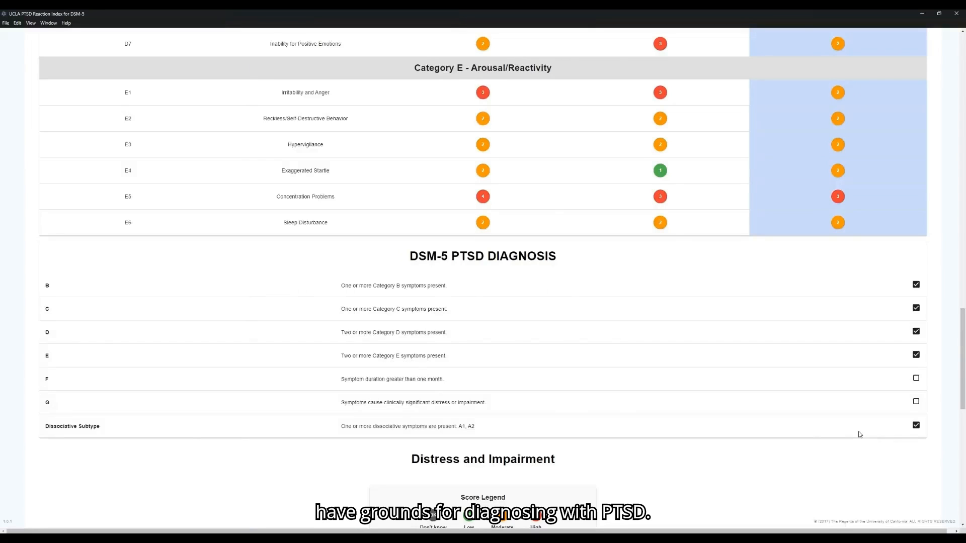
{"action": "scroll", "scroll_direction": "down", "scroll_amount": 3}
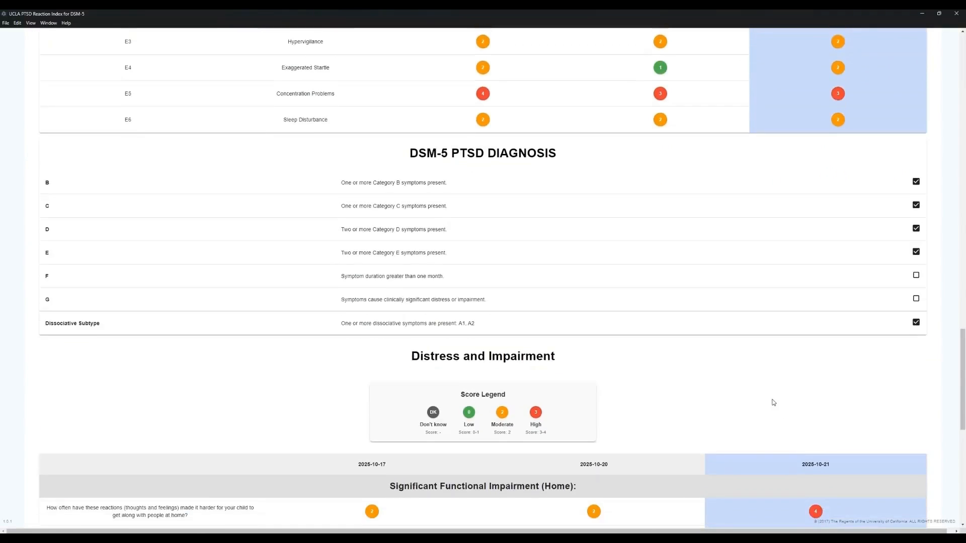
Scroll through home, school, peer and development impairment ratings to the Clinical Impressions notes
{"action": "scroll", "scroll_direction": "down", "scroll_amount": 3}
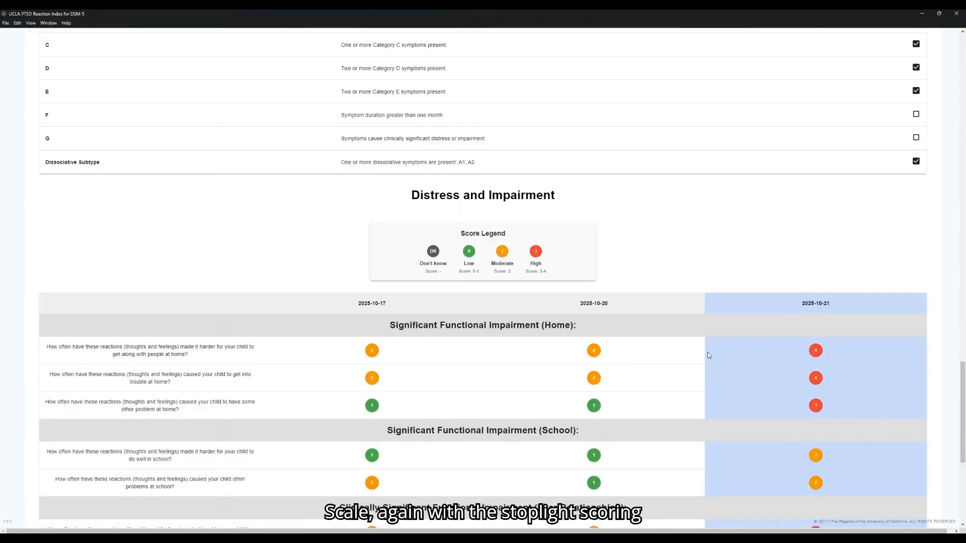
{"action": "scroll", "scroll_direction": "down", "scroll_amount": 3}
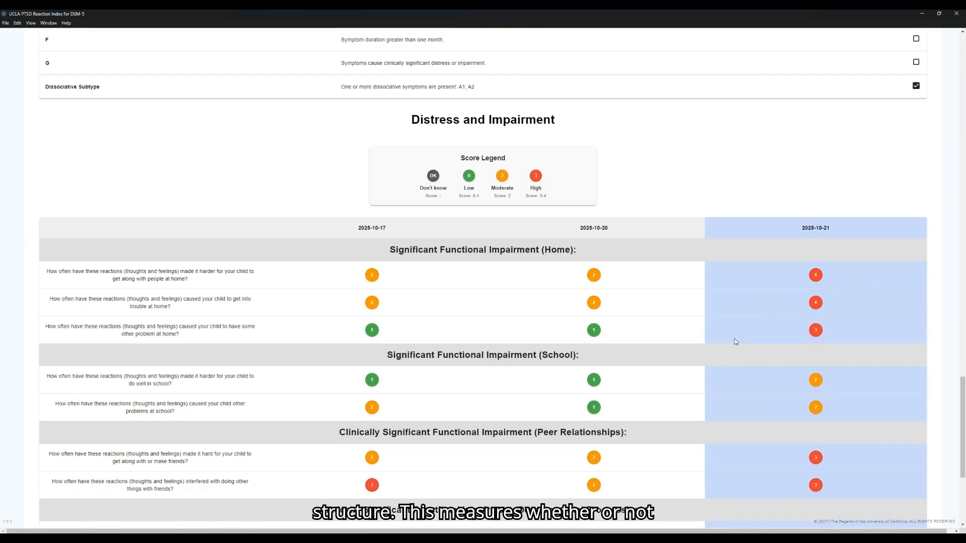
{"action": "scroll", "scroll_direction": "down", "scroll_amount": 3}
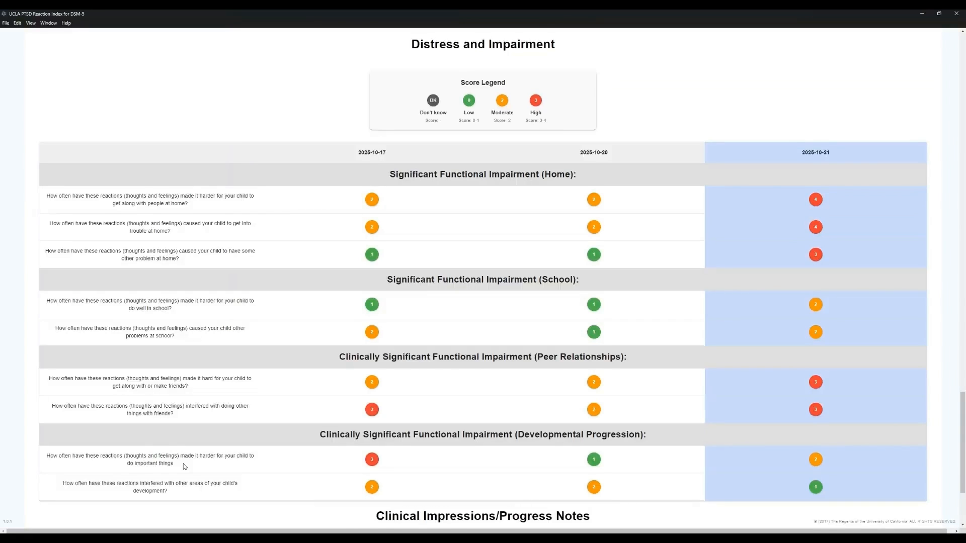
{"action": "scroll", "scroll_direction": "down", "scroll_amount": 3}
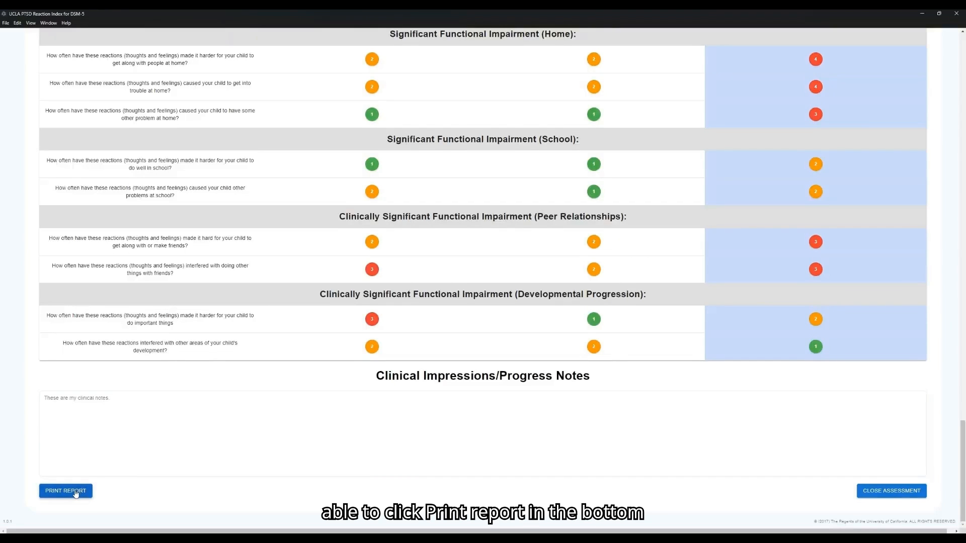
{"action": "left_click", "coordinate": [65, 491]}
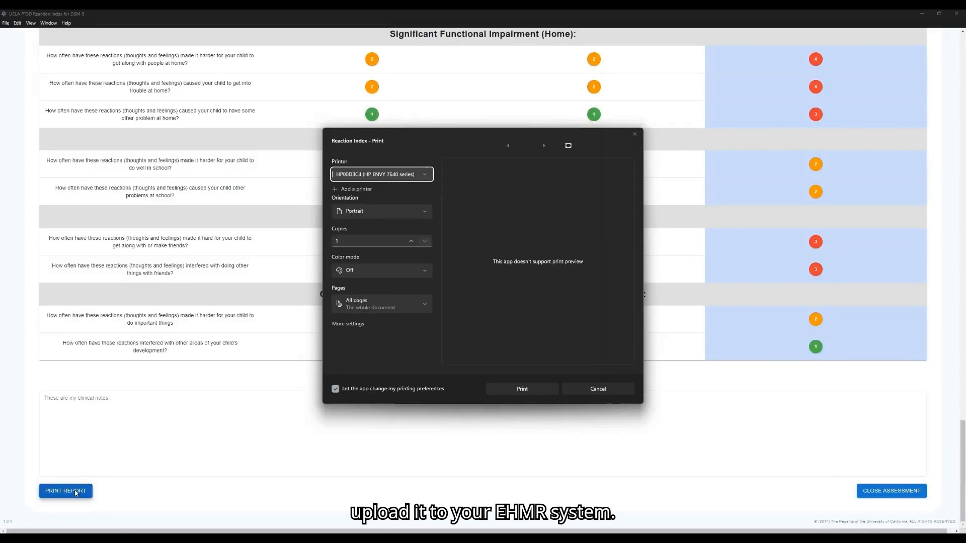
{"action": "mouse_move", "coordinate": [634, 135]}
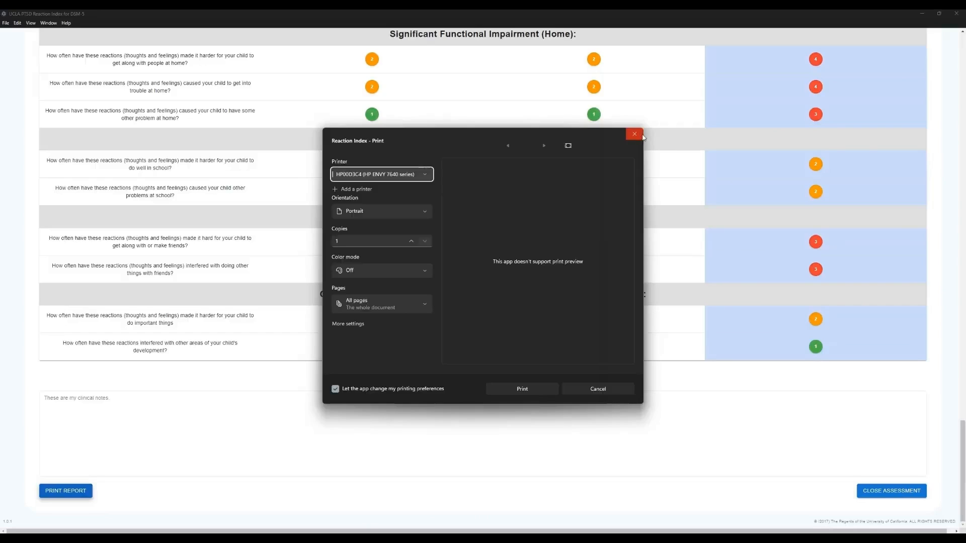
{"action": "left_click", "coordinate": [634, 135]}
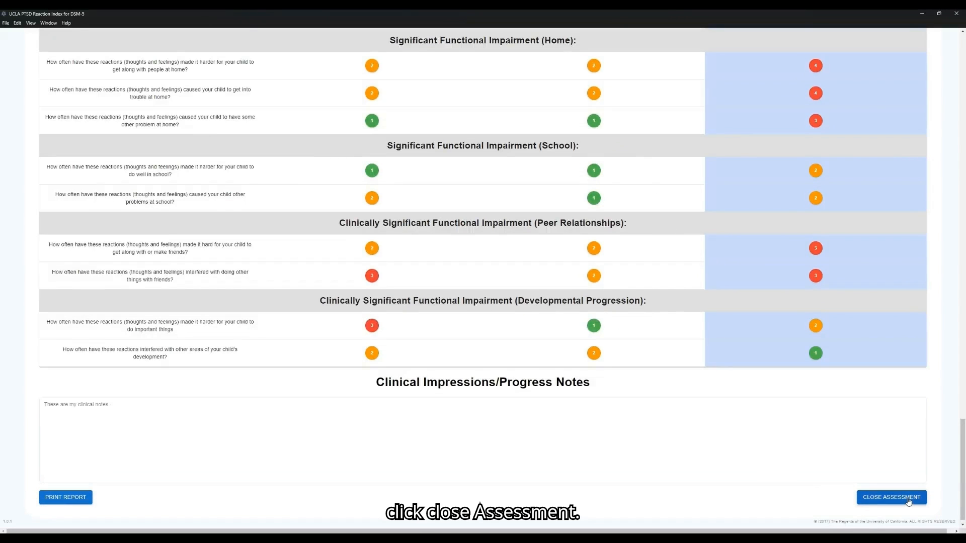
Close the current report and search Assessments History for 'mith' to reopen the past report
{"action": "left_click", "coordinate": [892, 497]}
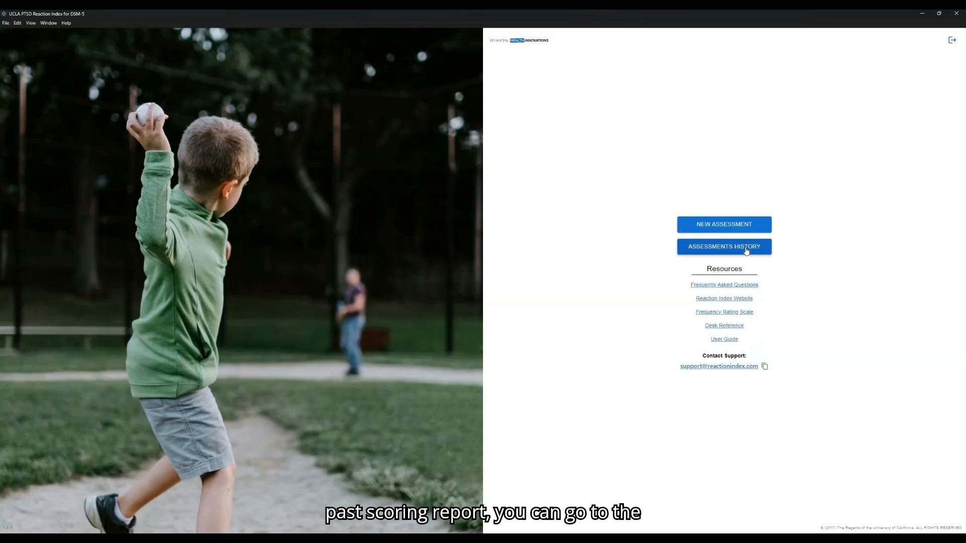
{"action": "left_click", "coordinate": [724, 247]}
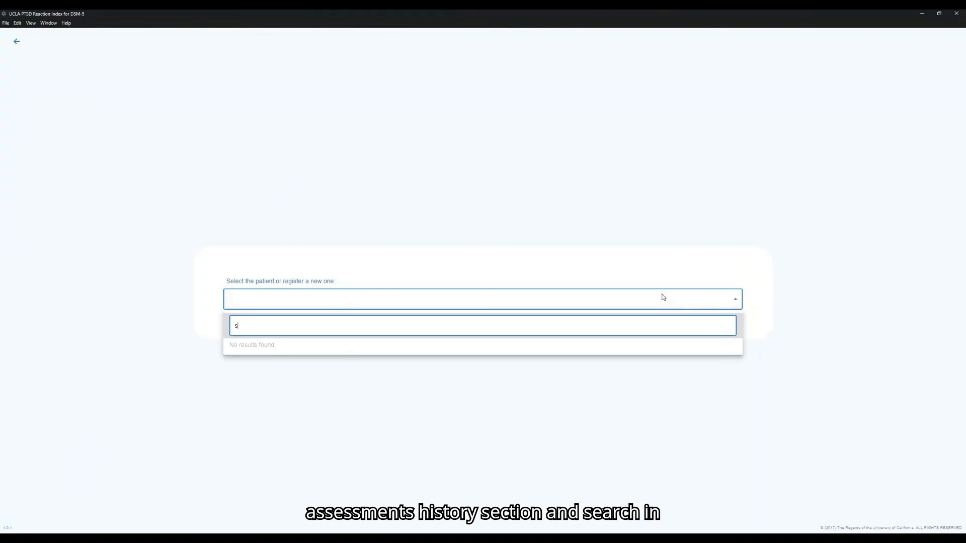
{"action": "type", "text": "mith"}
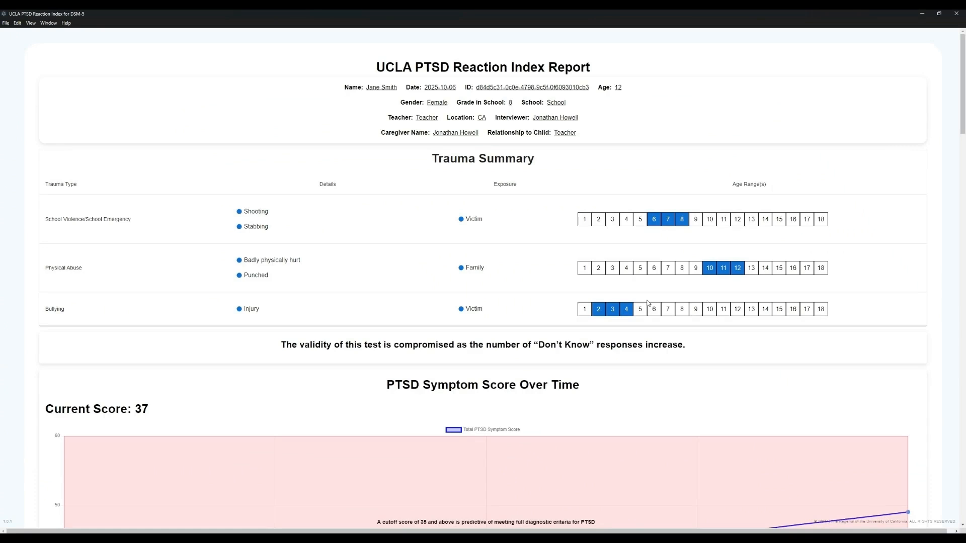
{"action": "mouse_move", "coordinate": [701, 316]}
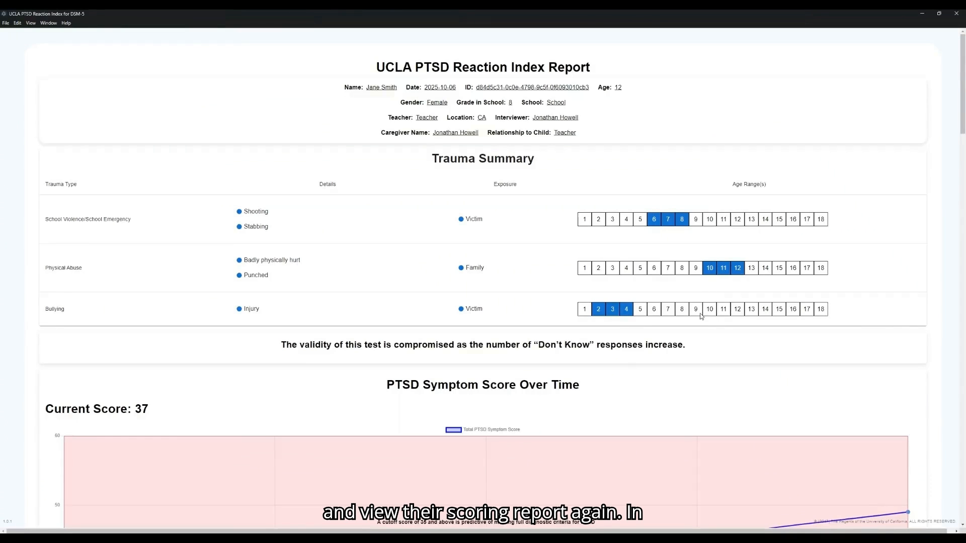
Review the 2025-10-06 report to the bottom and close the assessment
{"action": "scroll", "scroll_direction": "down", "scroll_amount": 3}
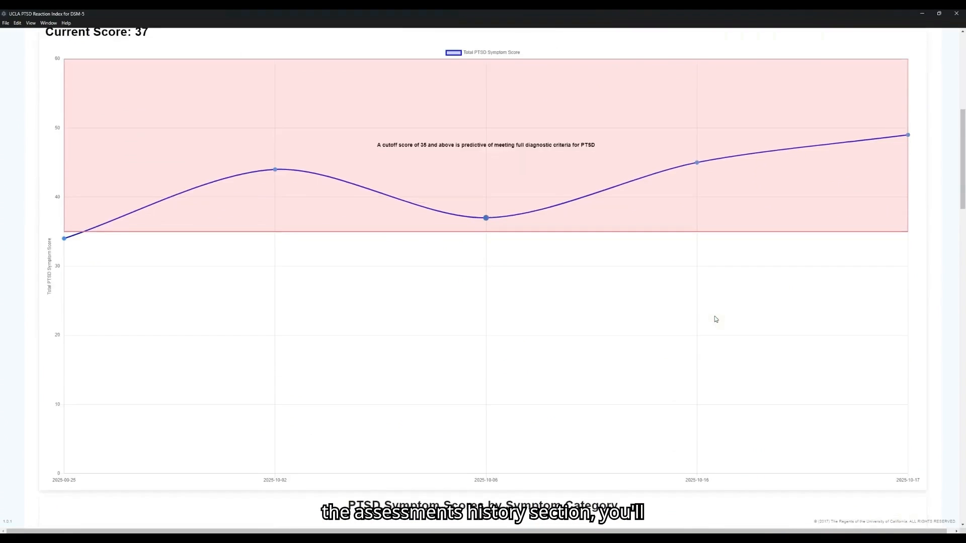
{"action": "scroll", "scroll_direction": "down", "scroll_amount": 3}
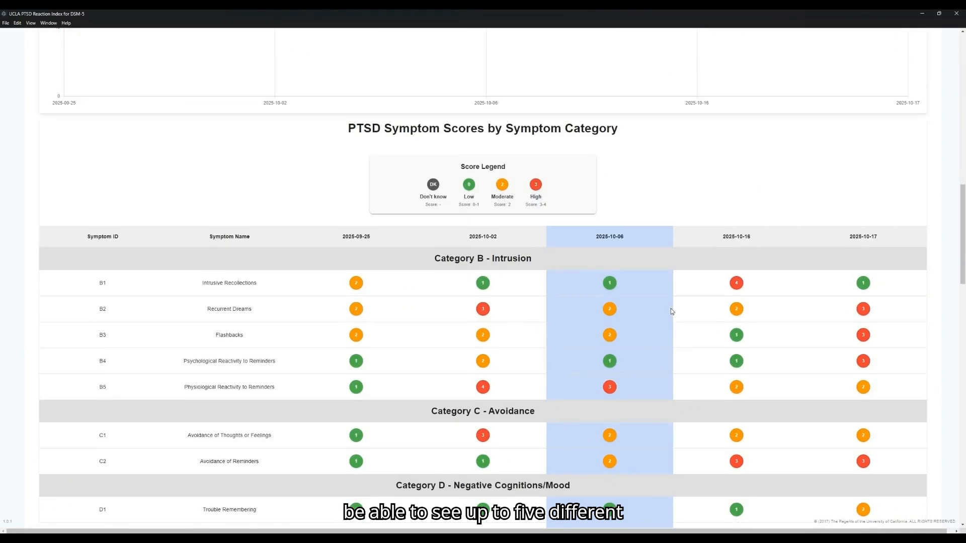
{"action": "scroll", "scroll_direction": "down", "scroll_amount": 3}
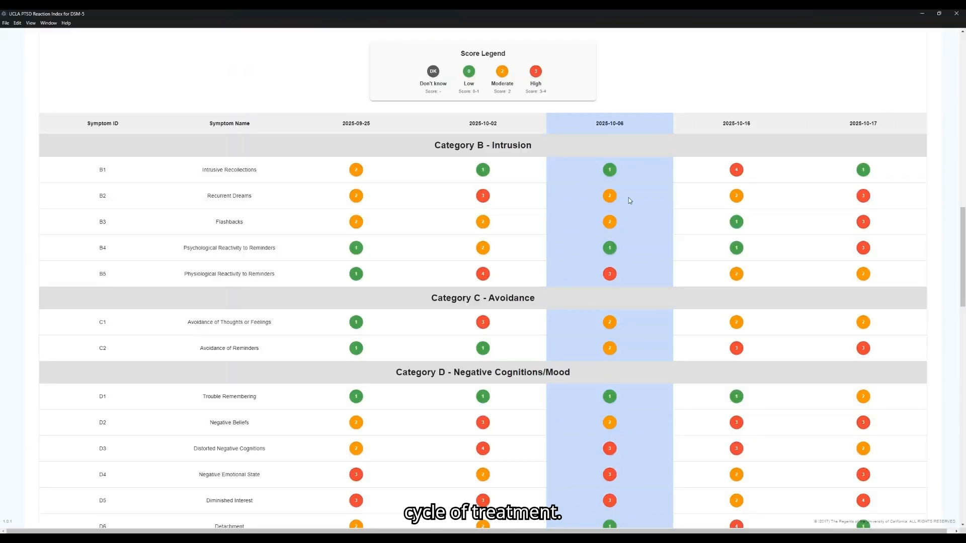
{"action": "scroll", "scroll_direction": "down", "scroll_amount": 3}
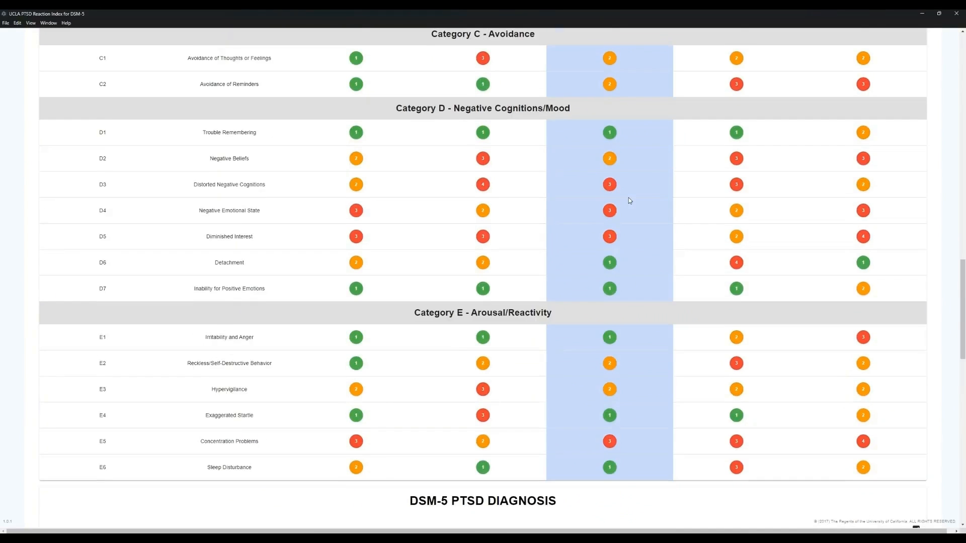
{"action": "scroll", "scroll_direction": "down", "scroll_amount": 3}
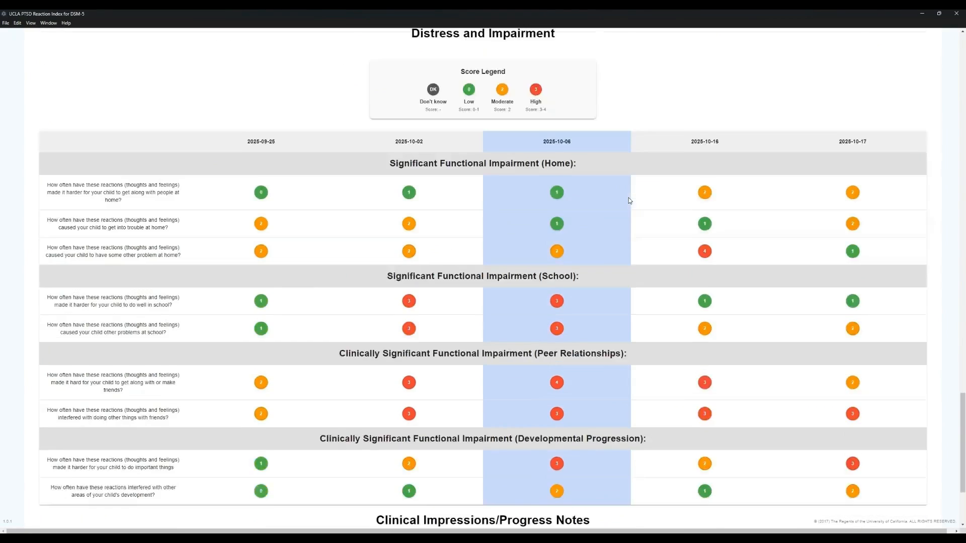
{"action": "scroll", "scroll_direction": "down", "scroll_amount": 3}
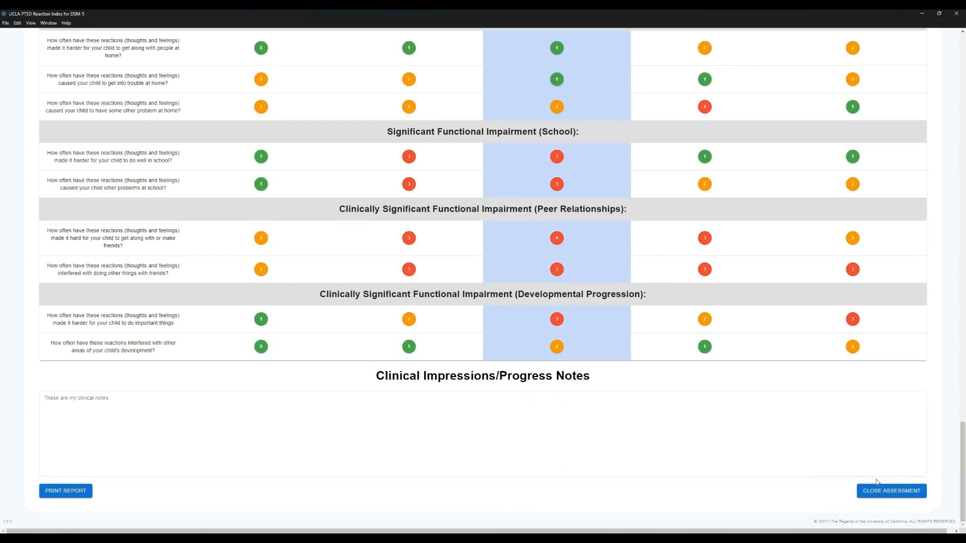
{"action": "left_click", "coordinate": [891, 491]}
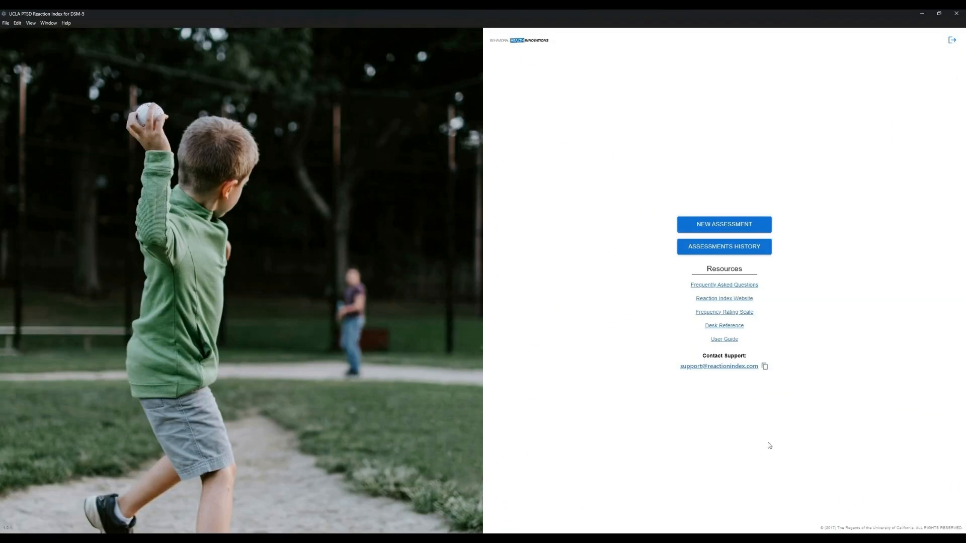
{"action": "mouse_move", "coordinate": [803, 477]}
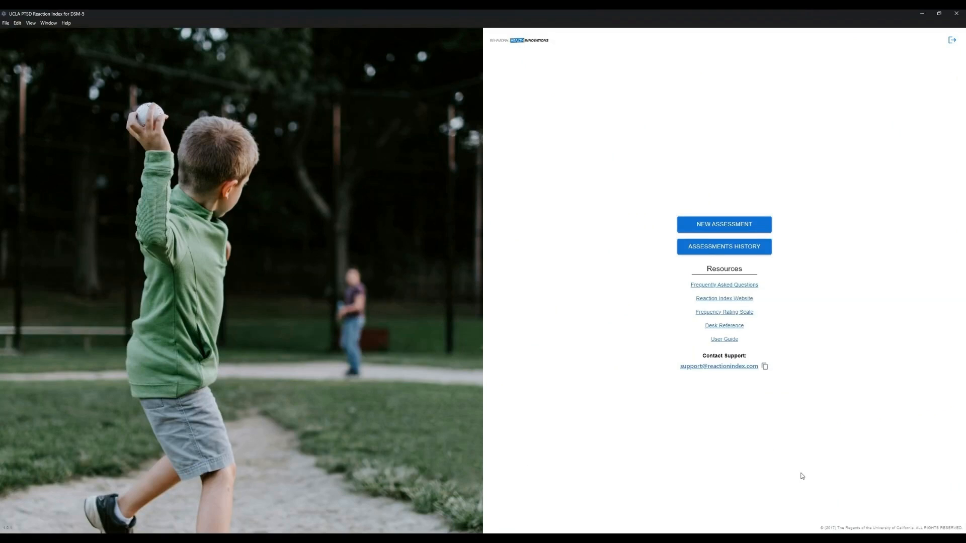